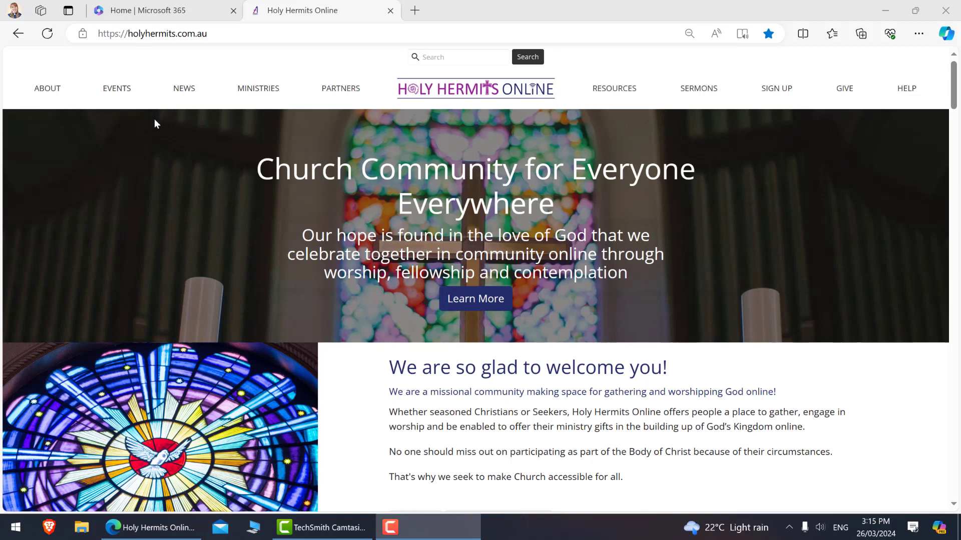
pyautogui.moveTo(55, 15)
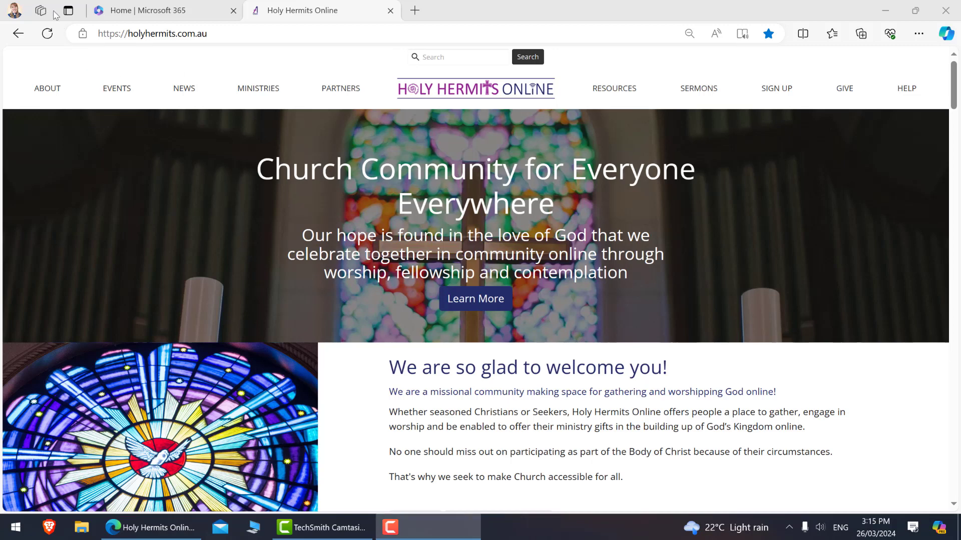
pyautogui.moveTo(141, 294)
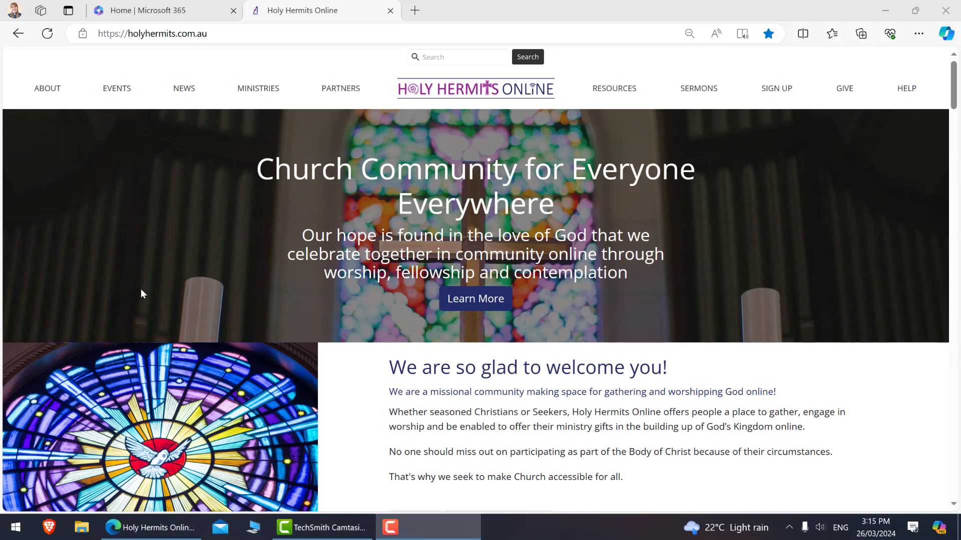
pyautogui.moveTo(145, 258)
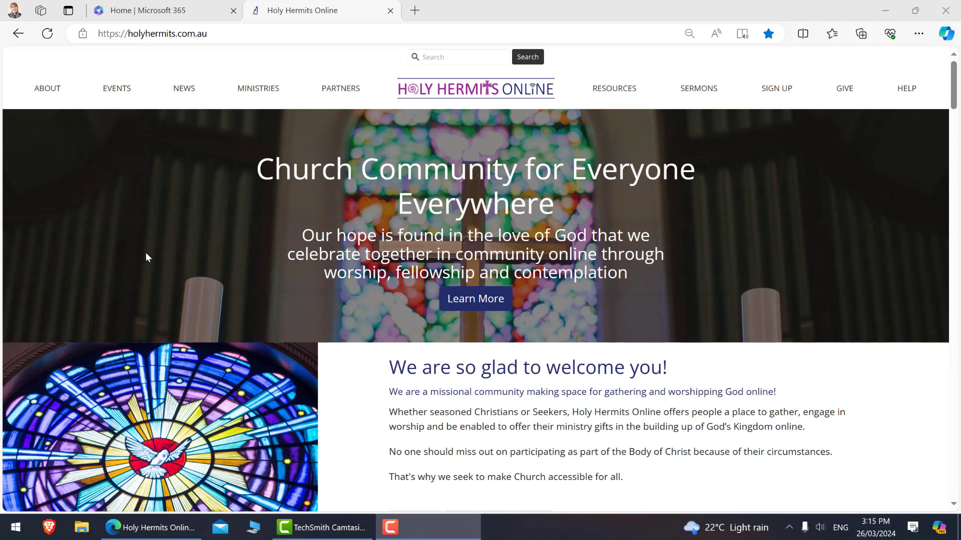
pyautogui.moveTo(168, 250)
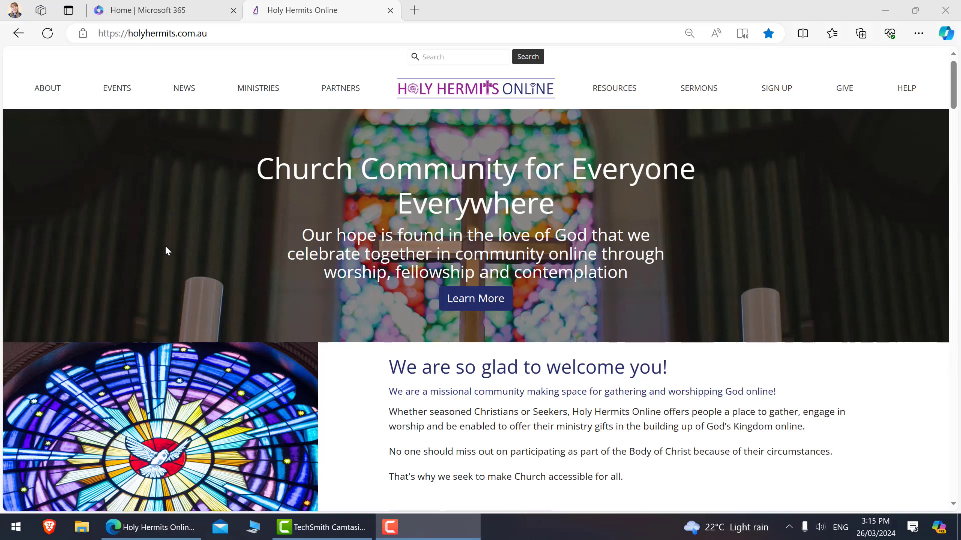
pyautogui.moveTo(786, 231)
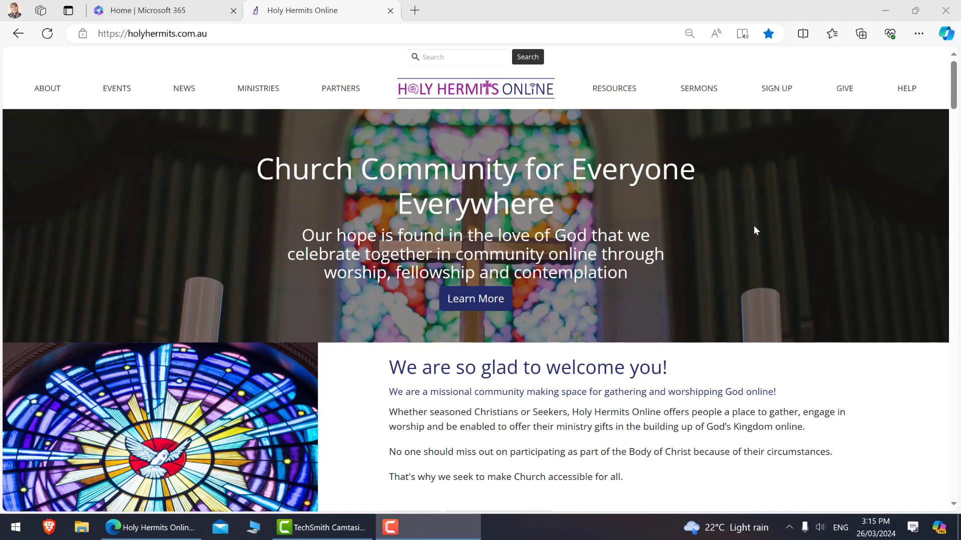
pyautogui.moveTo(787, 266)
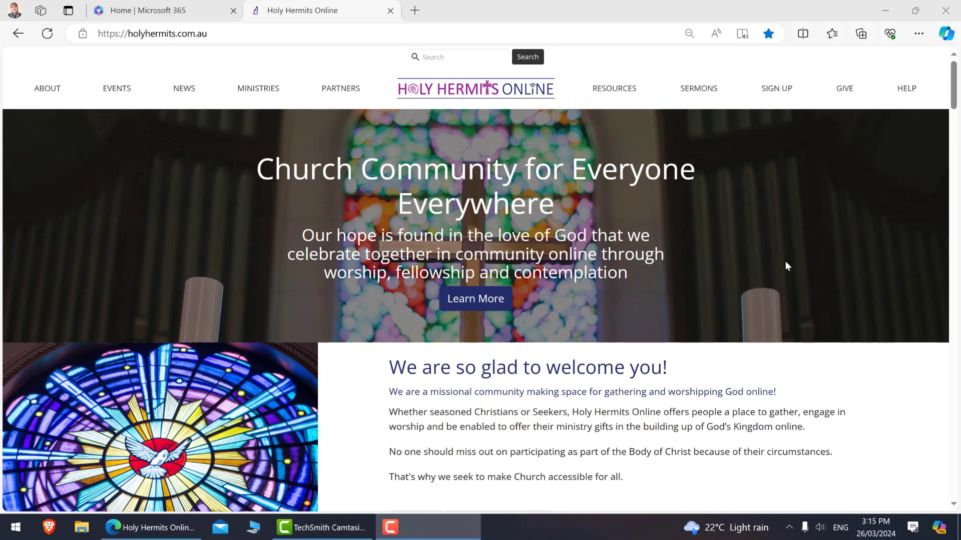
pyautogui.moveTo(781, 262)
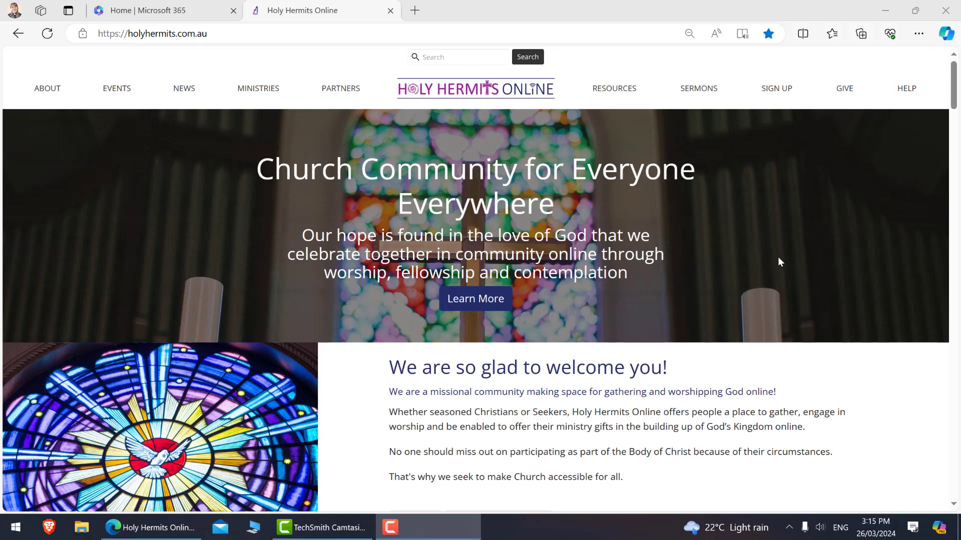
pyautogui.moveTo(698, 88)
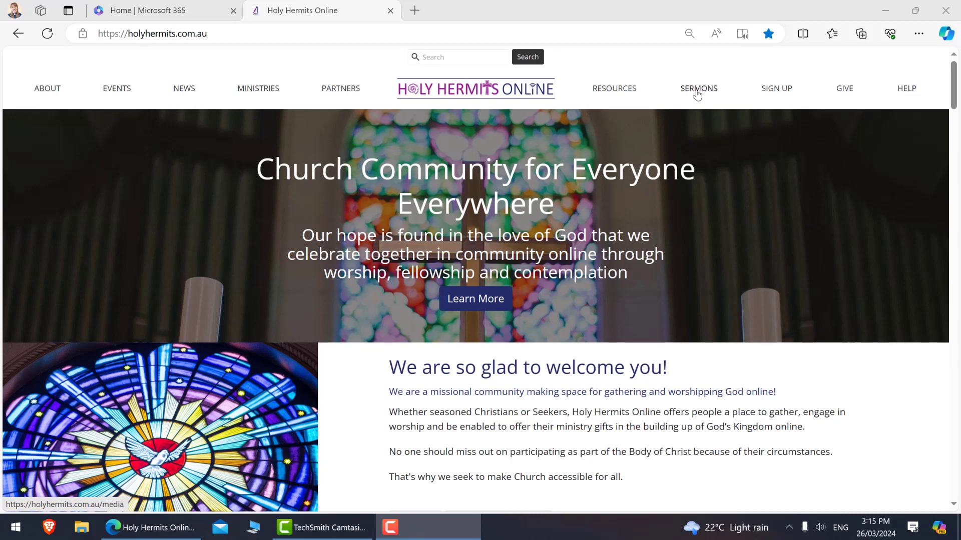
# Go to the Sermons page and bring the sermon list and Filters panel into view
pyautogui.click(698, 88)
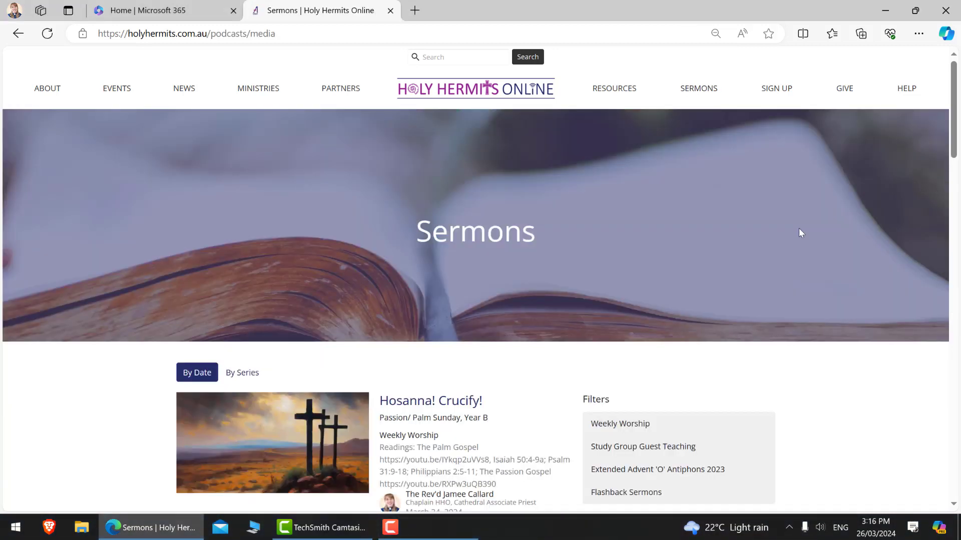
pyautogui.moveTo(818, 295)
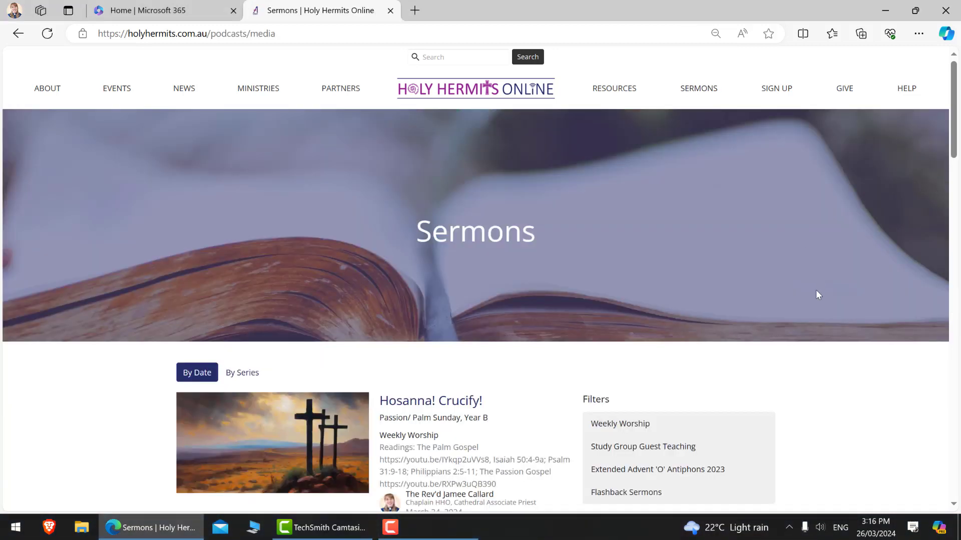
pyautogui.scroll(-3)
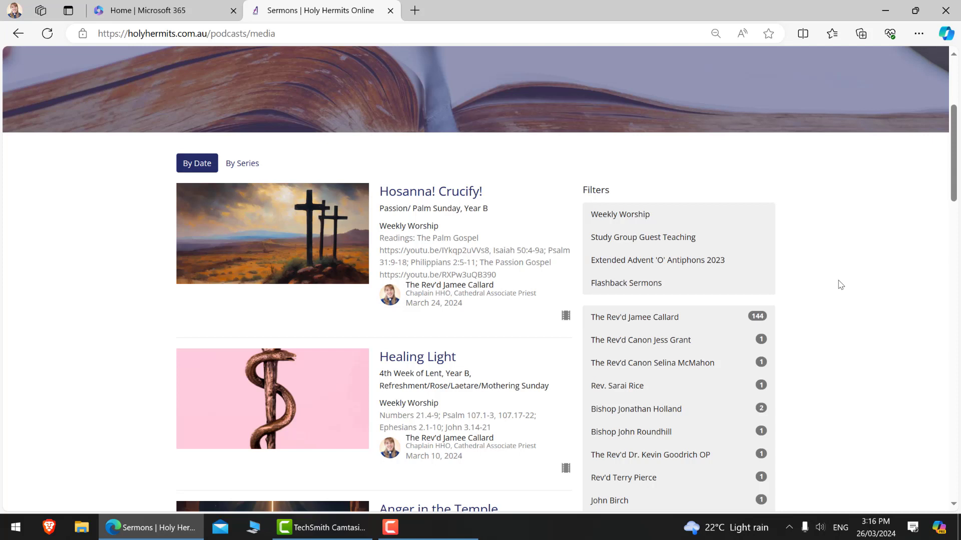
pyautogui.moveTo(398, 212)
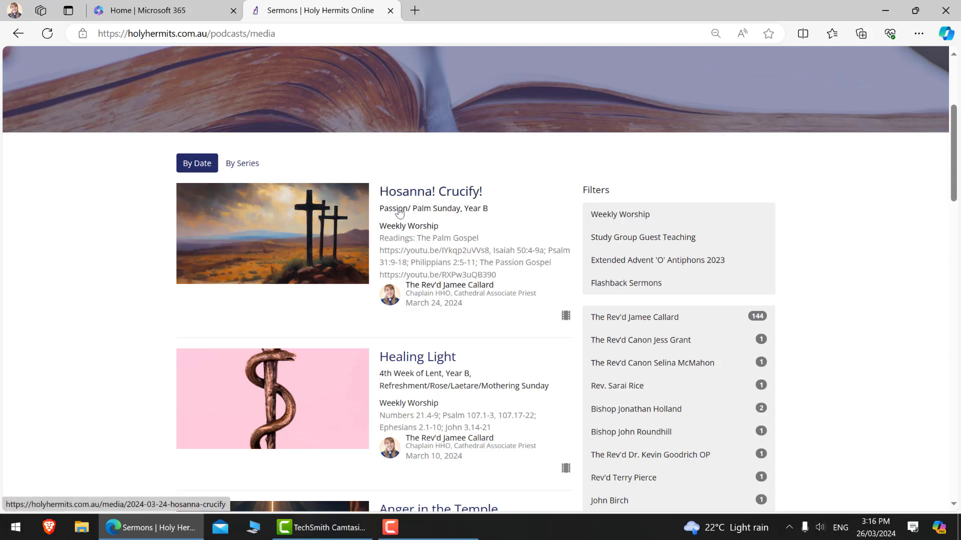
pyautogui.moveTo(466, 215)
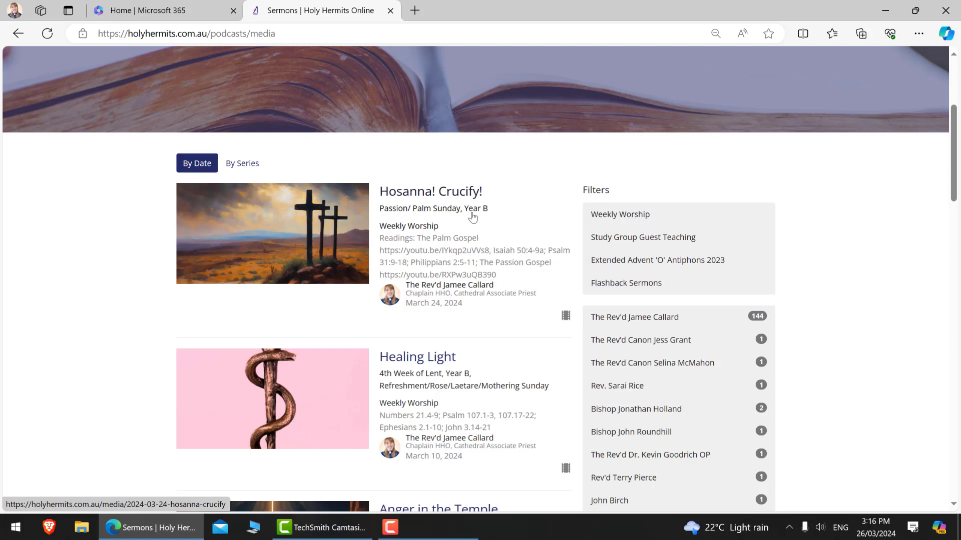
pyautogui.moveTo(476, 218)
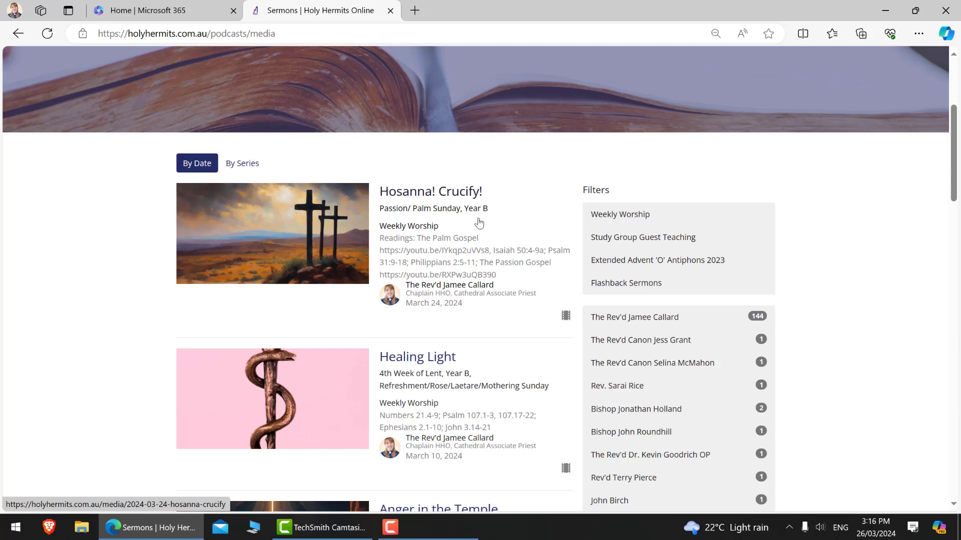
pyautogui.moveTo(844, 282)
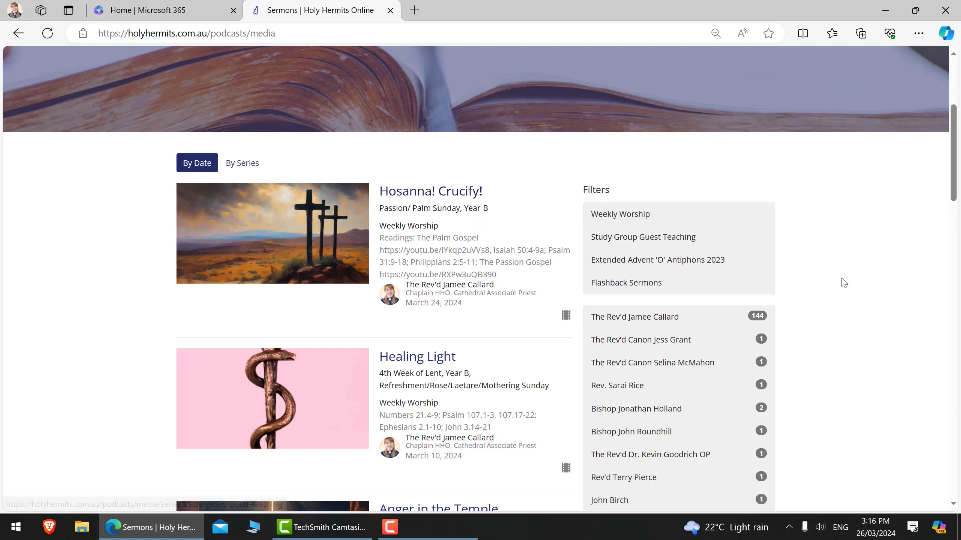
pyautogui.moveTo(859, 331)
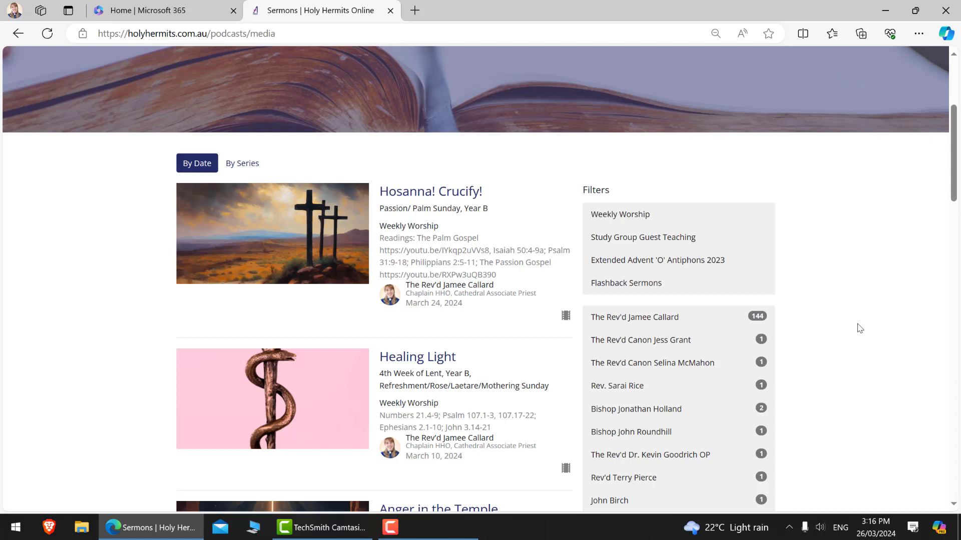
pyautogui.moveTo(851, 321)
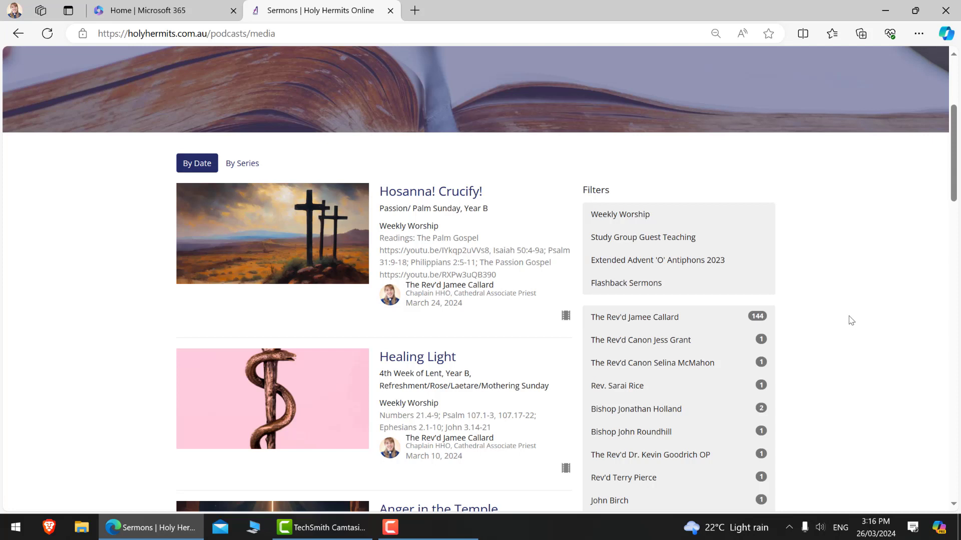
pyautogui.moveTo(861, 319)
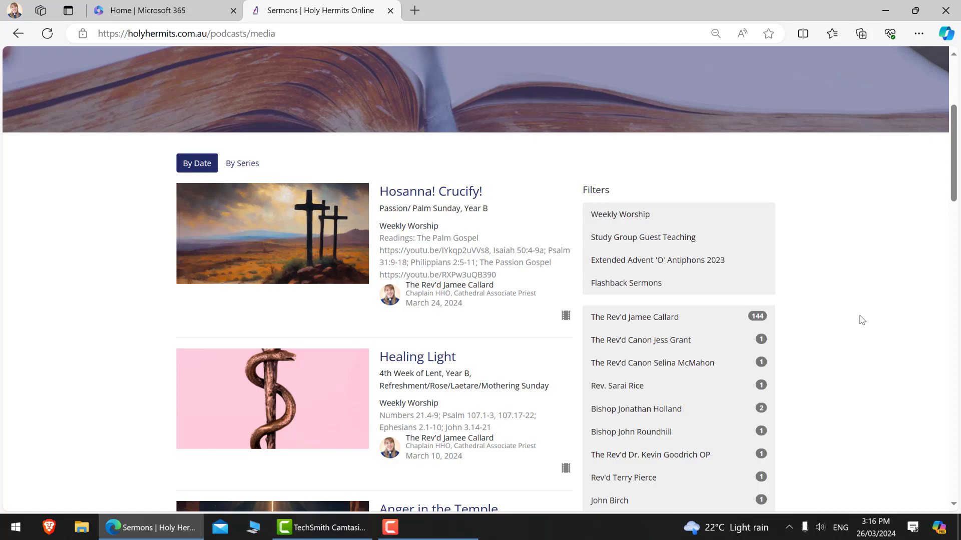
pyautogui.scroll(-3)
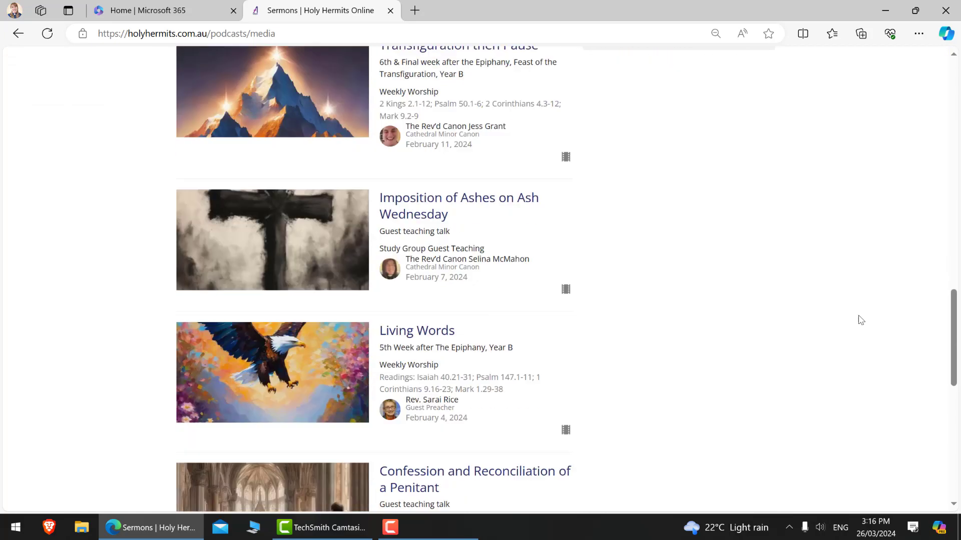
pyautogui.scroll(-3)
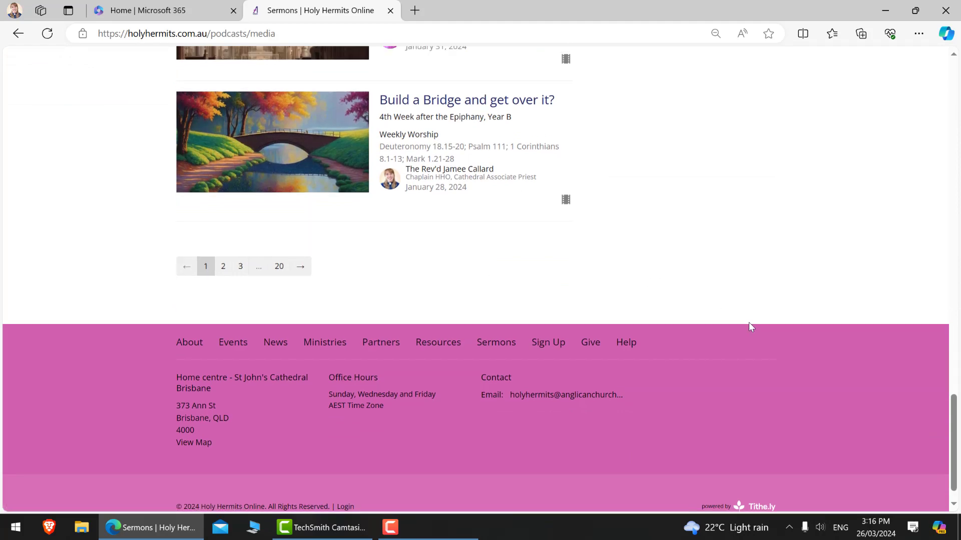
pyautogui.scroll(3)
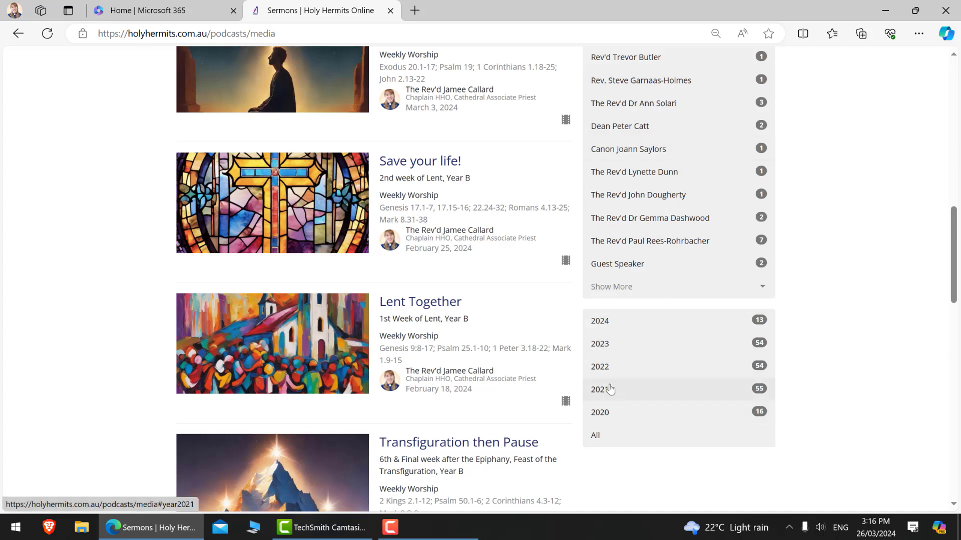
pyautogui.moveTo(638, 391)
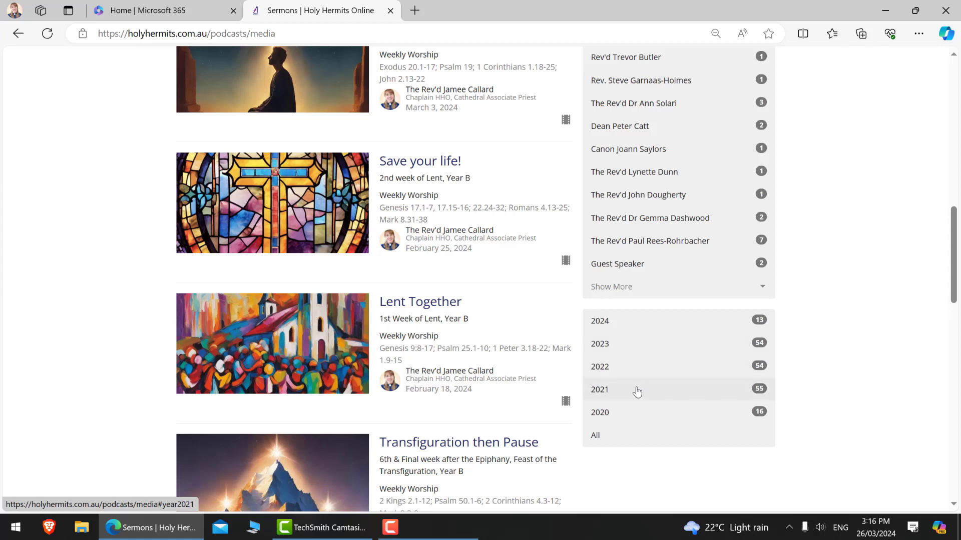
pyautogui.moveTo(657, 390)
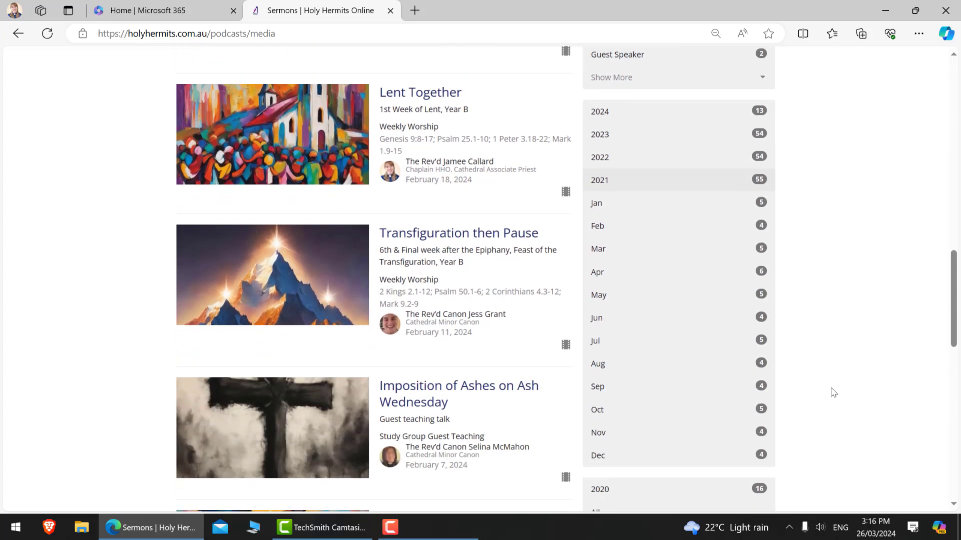
pyautogui.moveTo(835, 362)
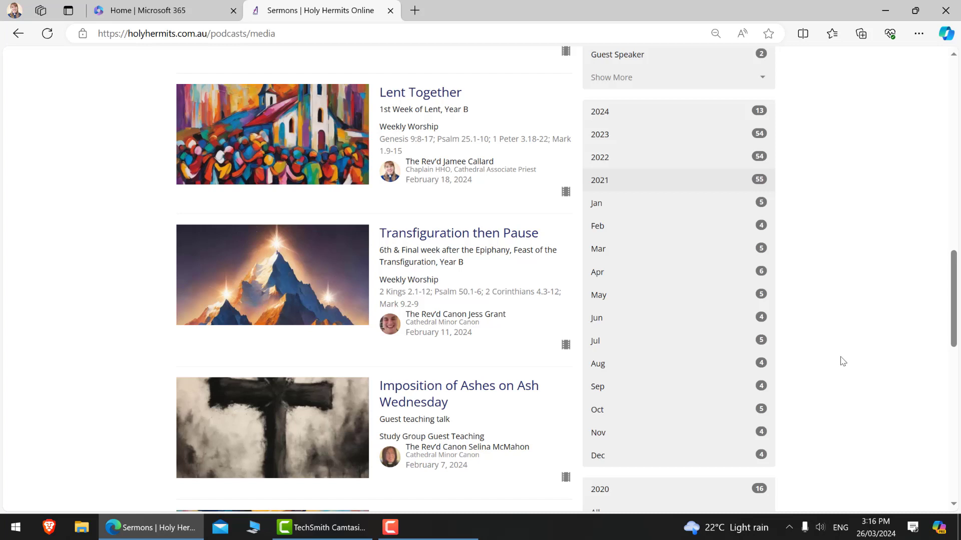
pyautogui.moveTo(839, 352)
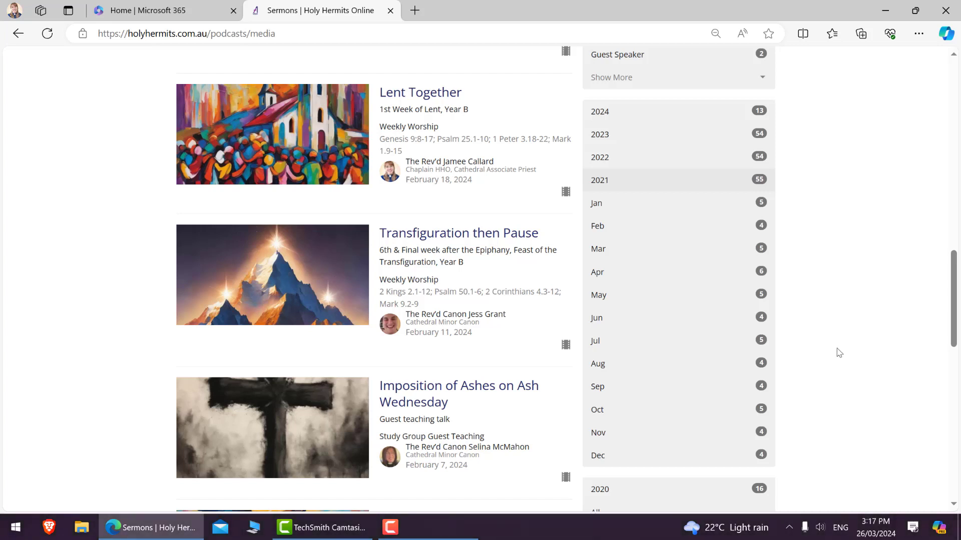
pyautogui.moveTo(834, 295)
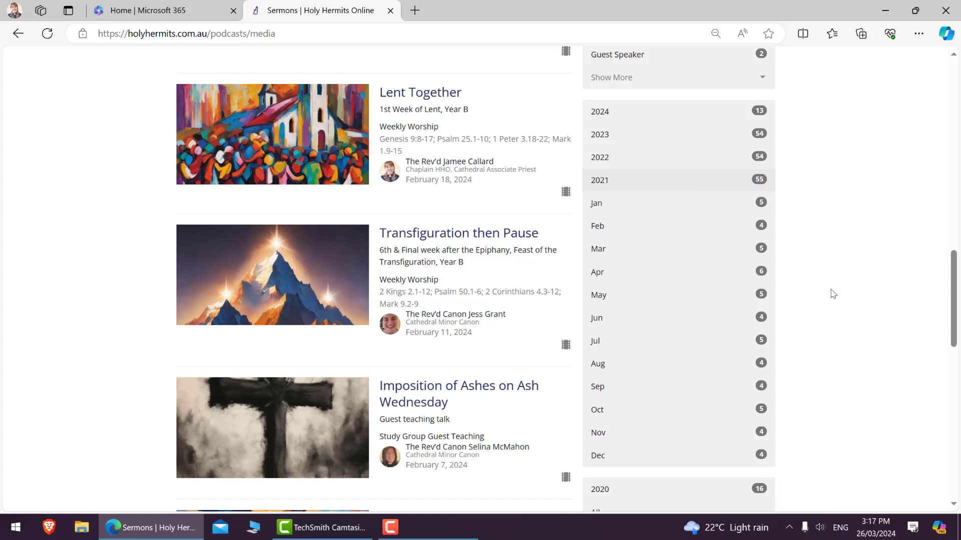
pyautogui.moveTo(826, 296)
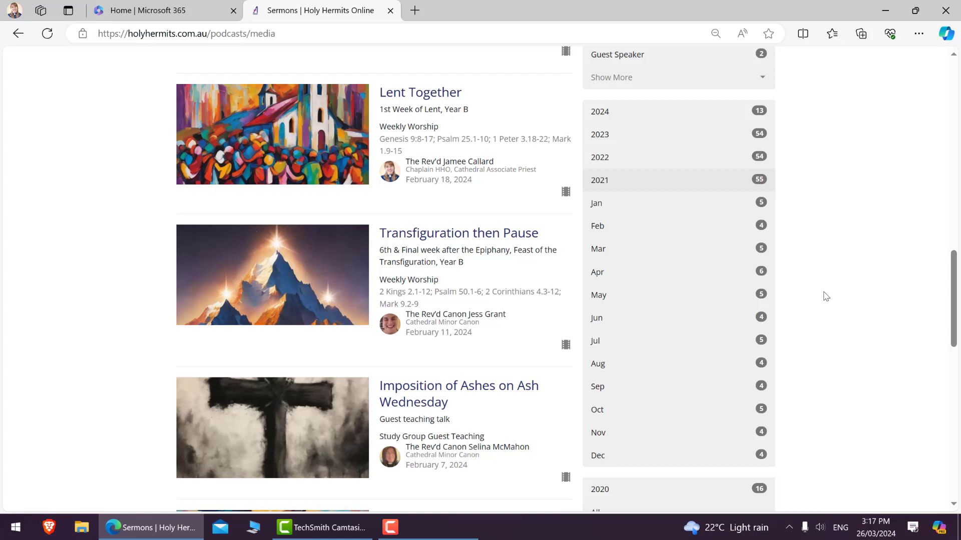
pyautogui.moveTo(793, 280)
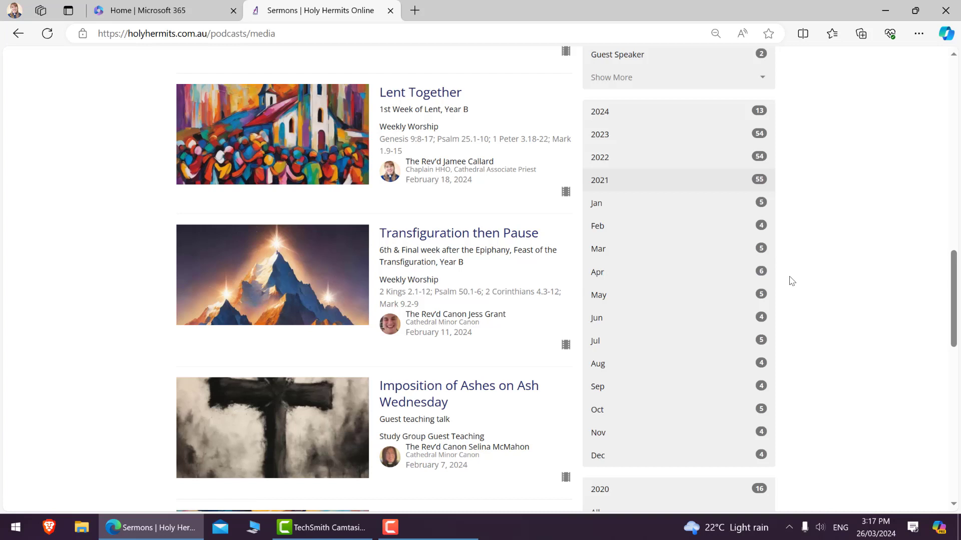
pyautogui.moveTo(792, 280)
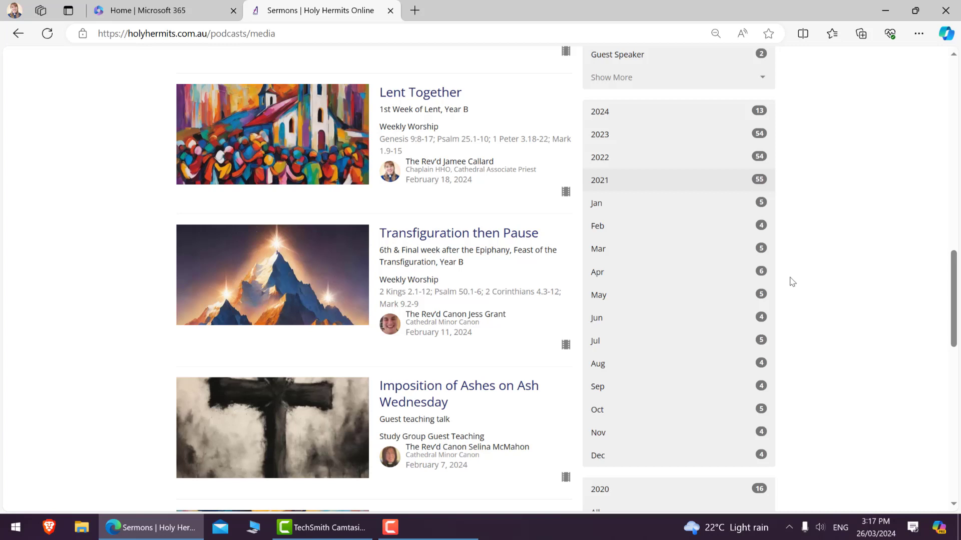
pyautogui.moveTo(810, 305)
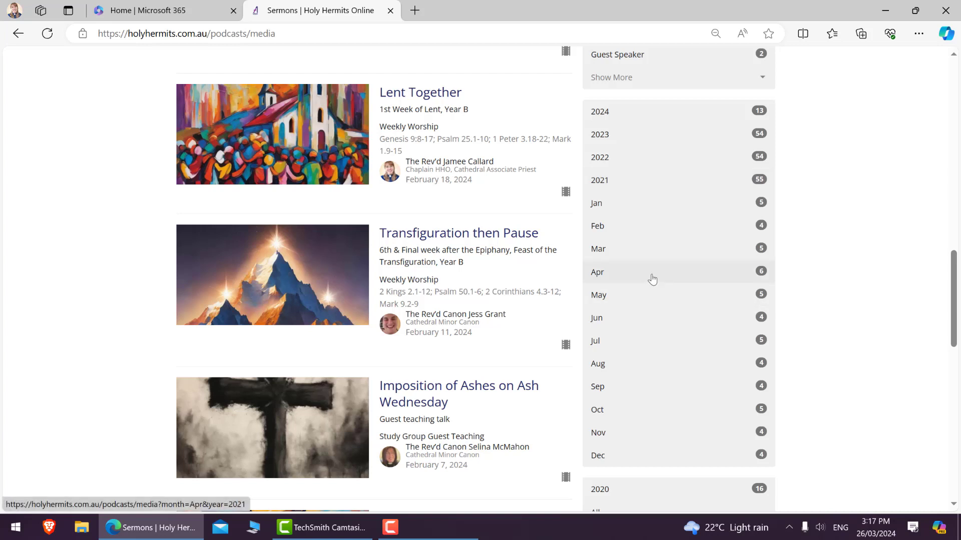
# Filter the archive to April 2021 and reveal the 2nd Sunday of Easter sermon
pyautogui.click(597, 272)
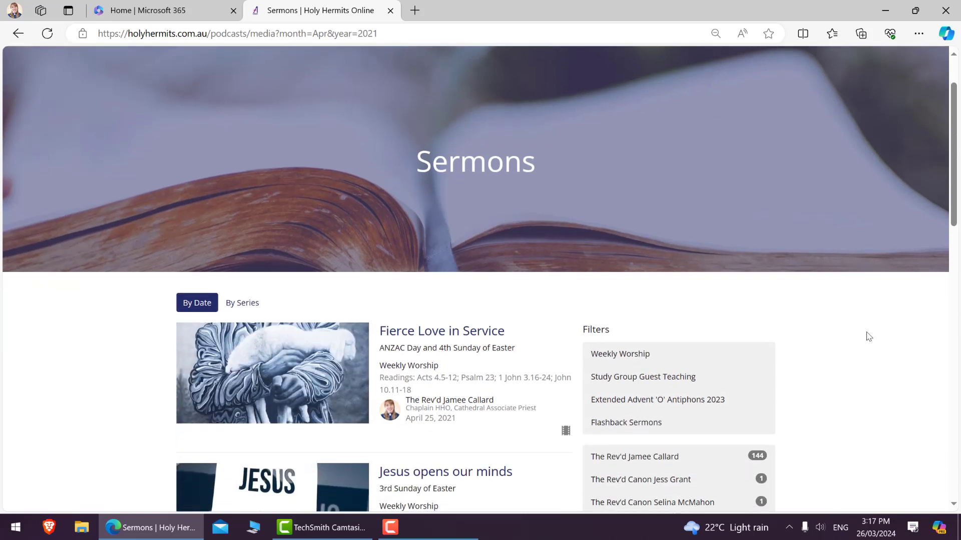
pyautogui.scroll(-3)
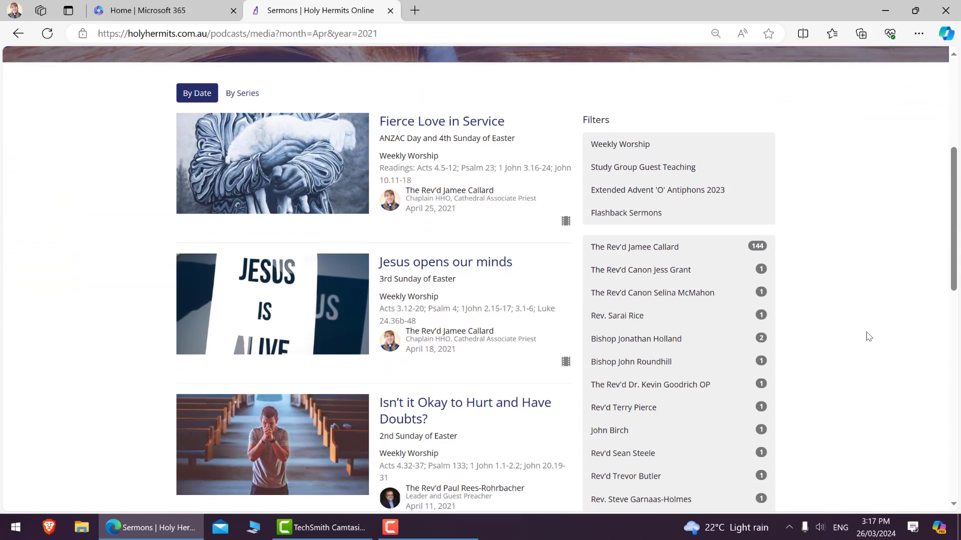
pyautogui.moveTo(93, 298)
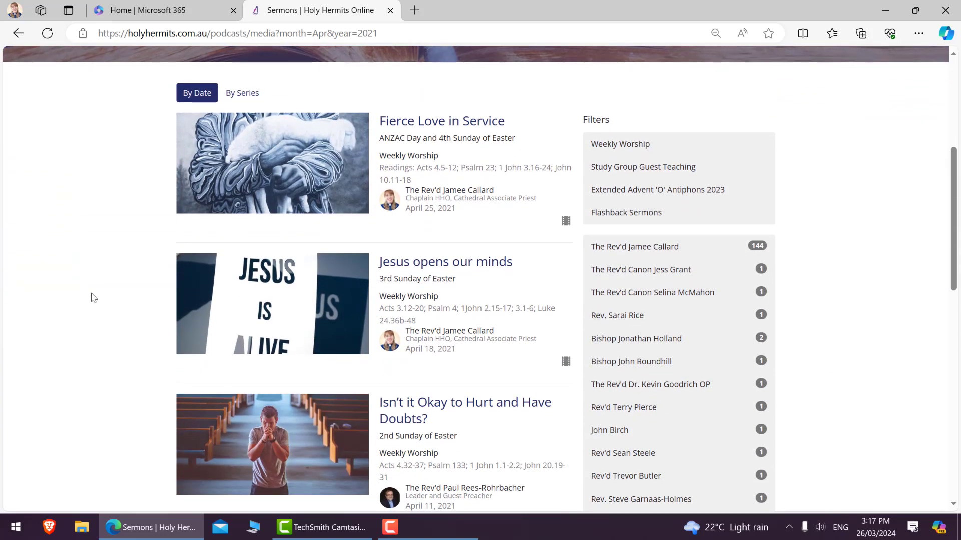
pyautogui.moveTo(102, 296)
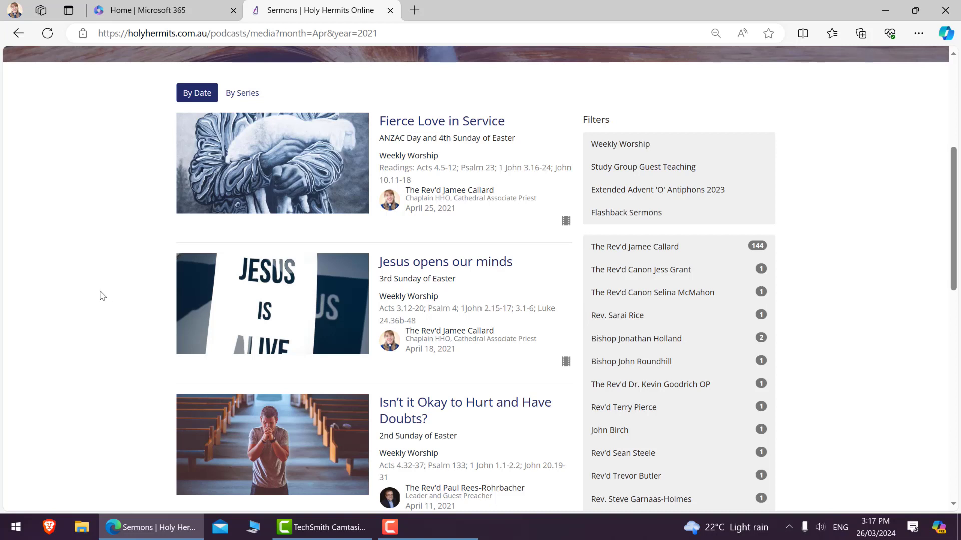
pyautogui.moveTo(105, 285)
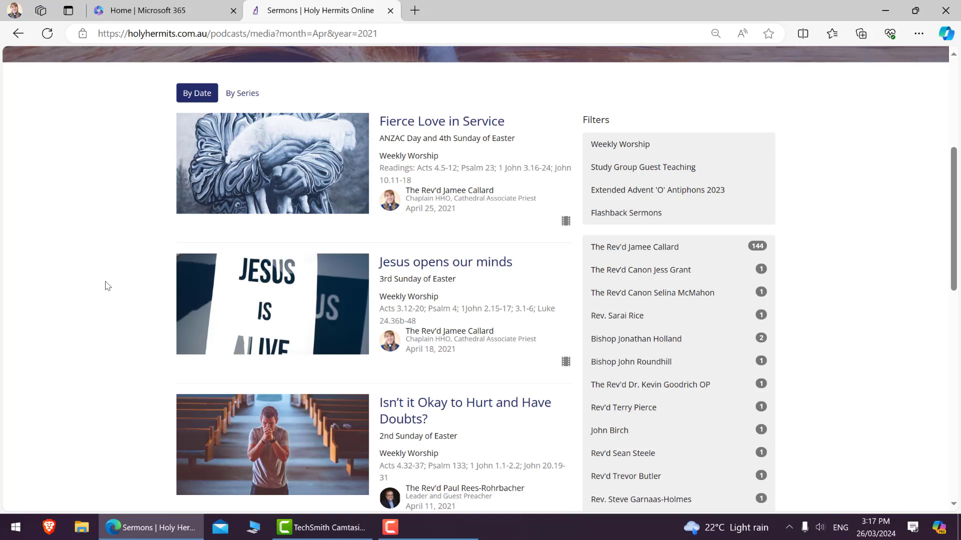
pyautogui.moveTo(506, 143)
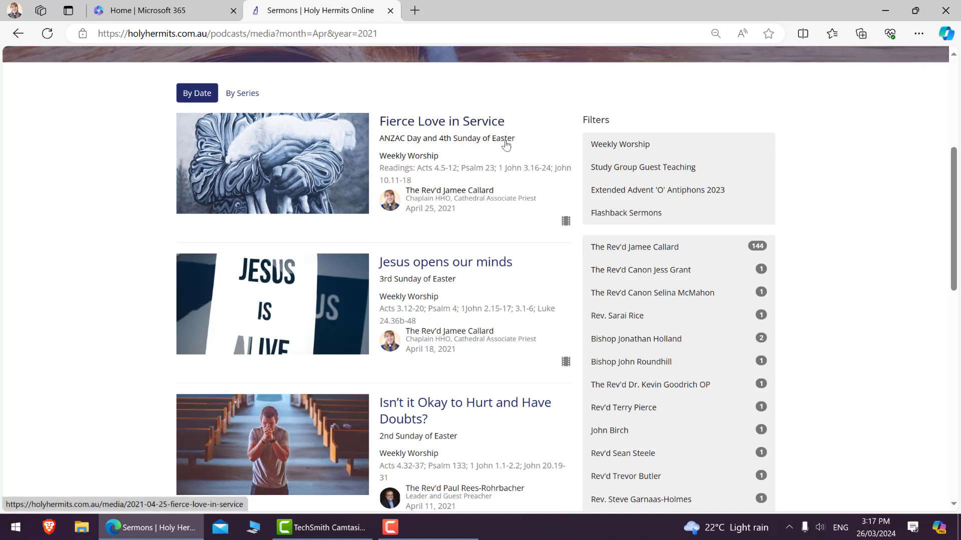
pyautogui.moveTo(395, 141)
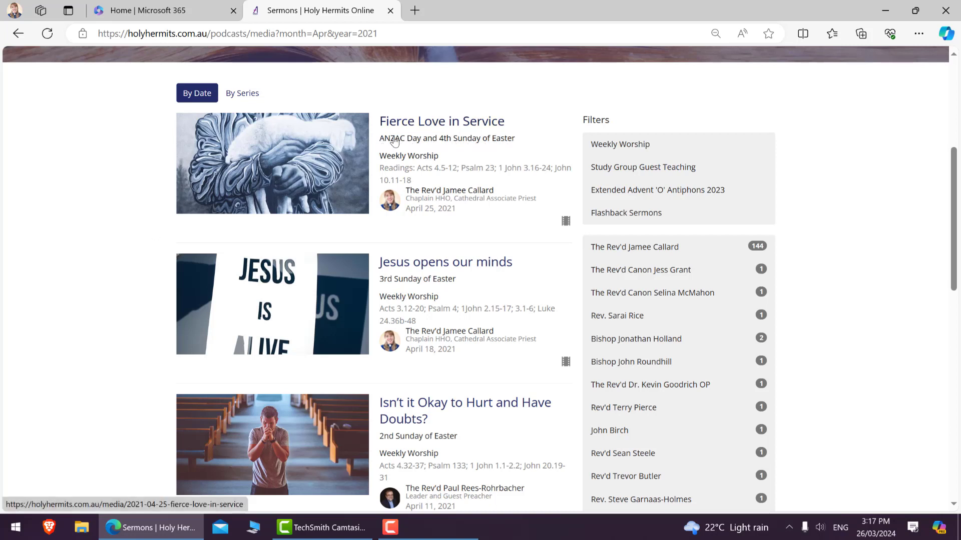
pyautogui.moveTo(398, 297)
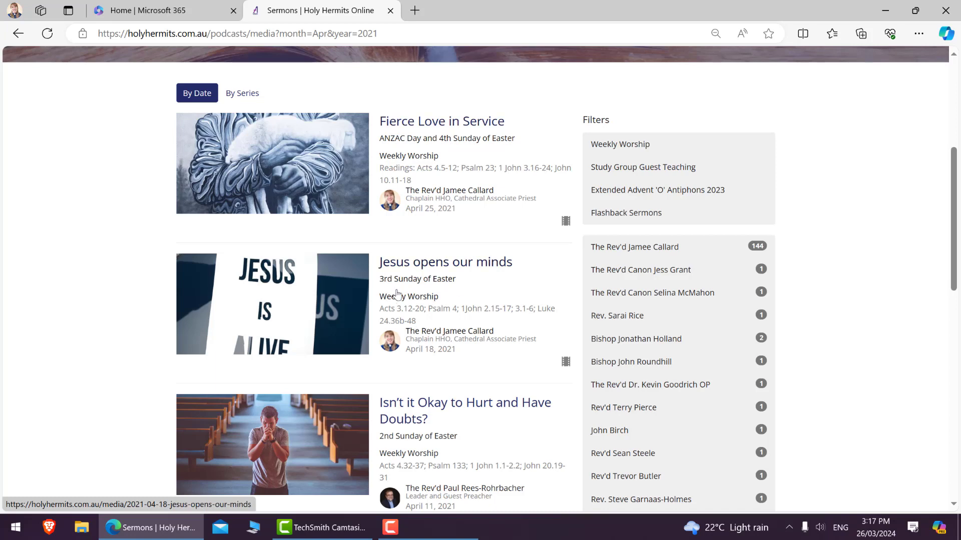
pyautogui.moveTo(408, 121)
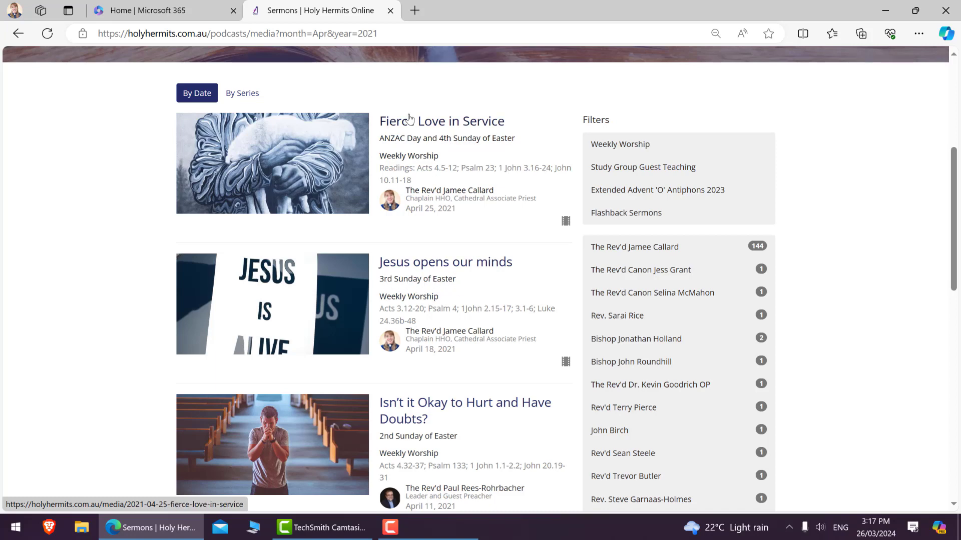
pyautogui.moveTo(446, 409)
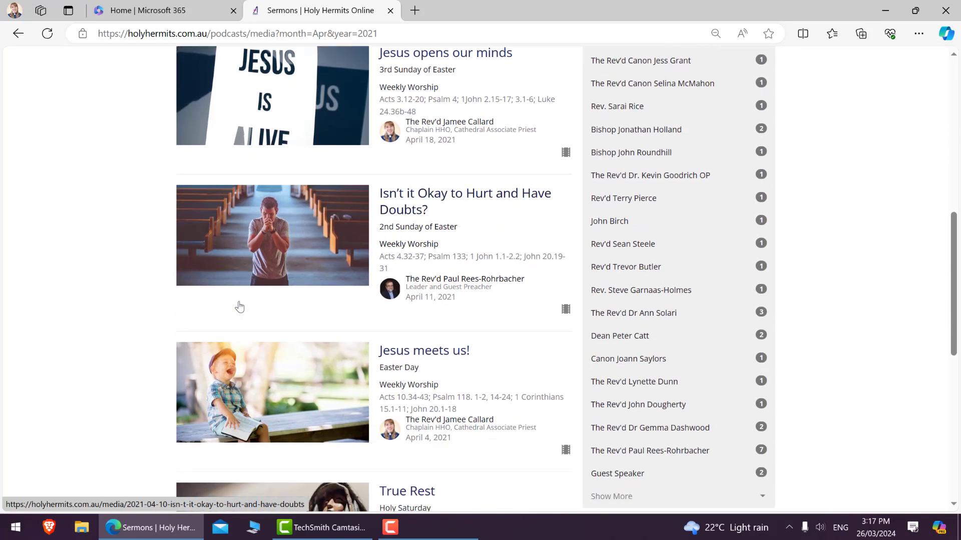
pyautogui.moveTo(485, 203)
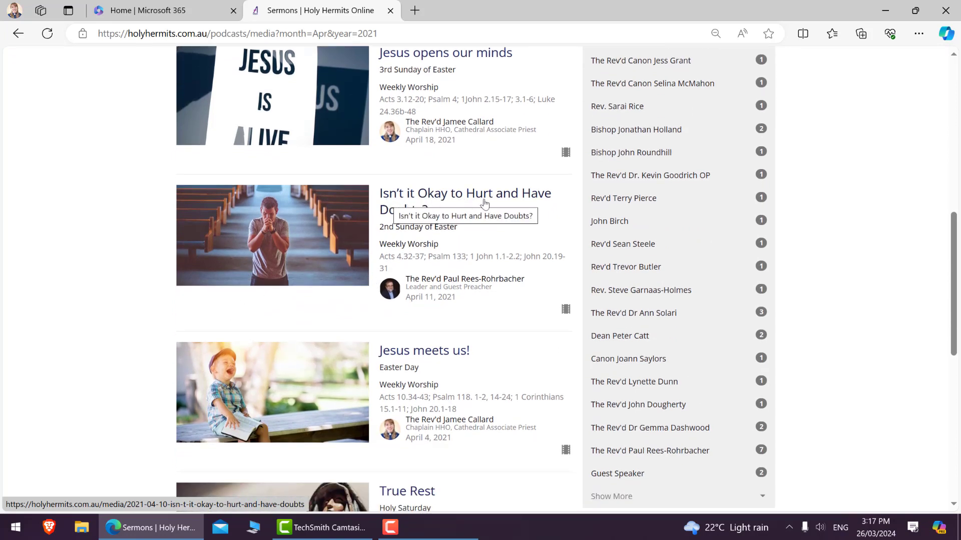
pyautogui.moveTo(410, 231)
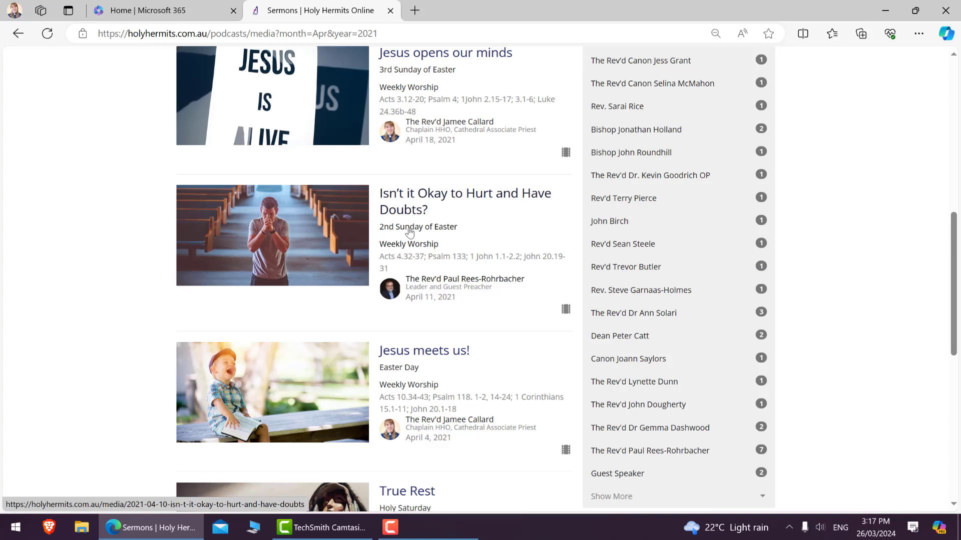
pyautogui.moveTo(421, 309)
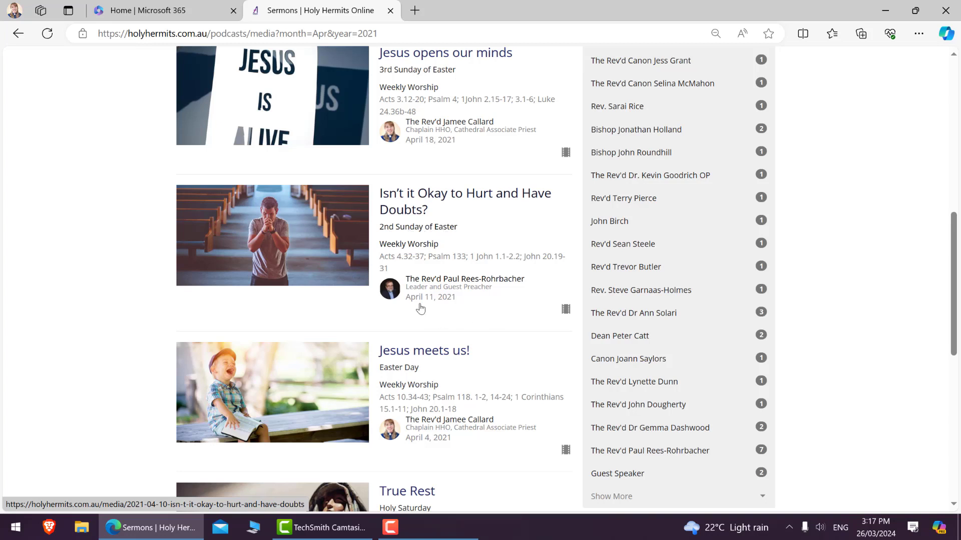
pyautogui.moveTo(444, 306)
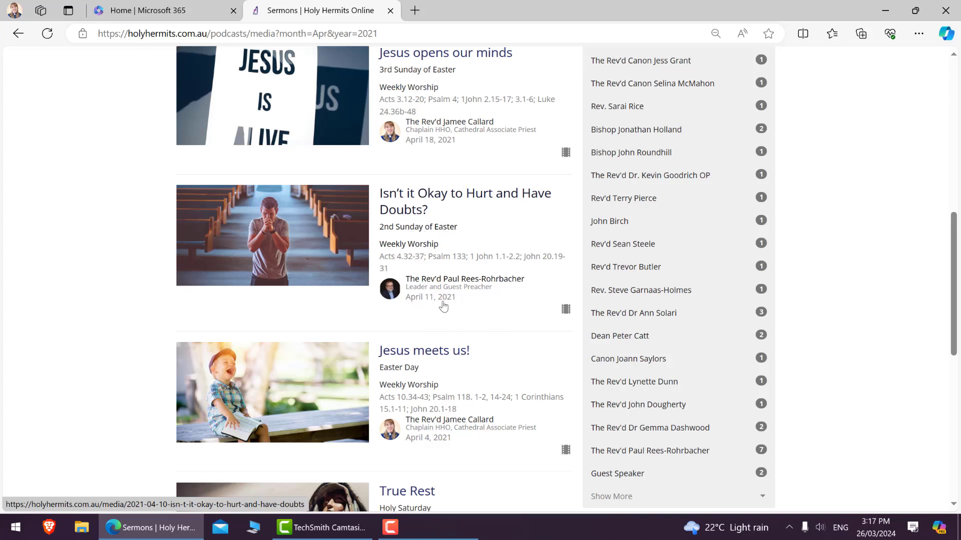
pyautogui.moveTo(489, 304)
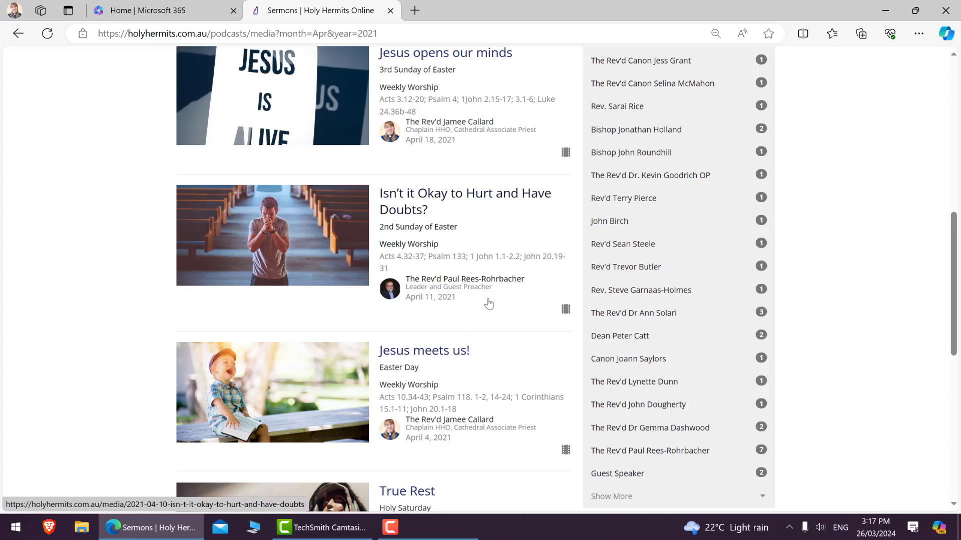
pyautogui.moveTo(503, 306)
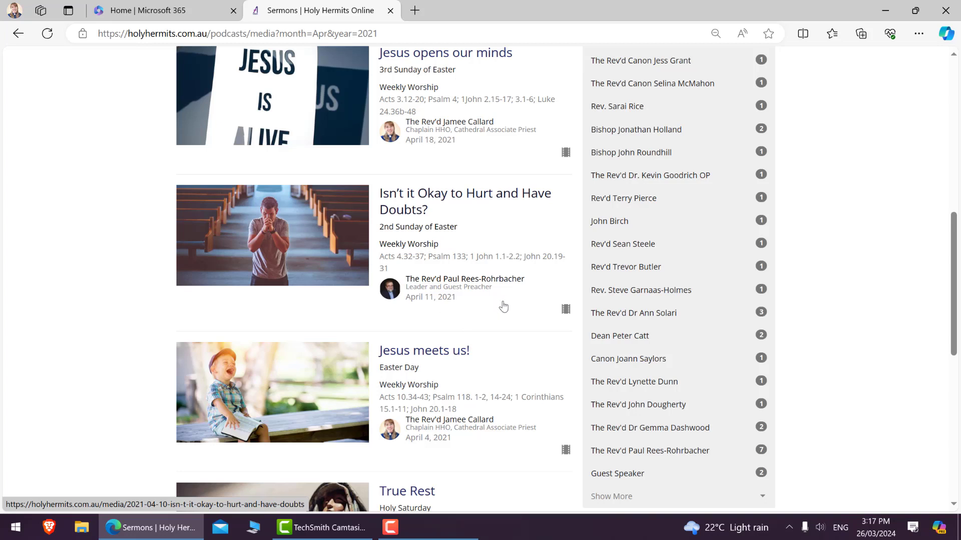
pyautogui.moveTo(436, 208)
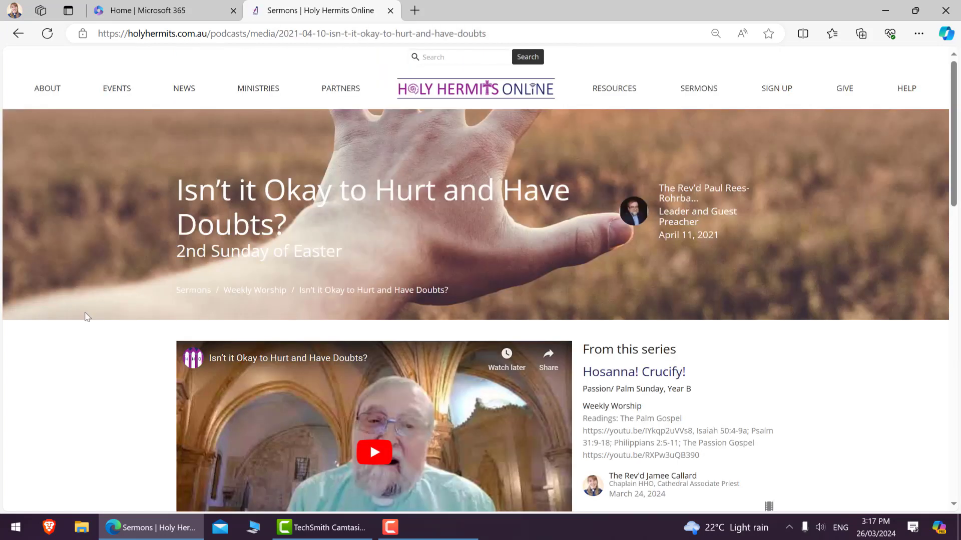
# Bring the embedded YouTube video for 'Isn't it Okay to Hurt and Have Doubts?' into view
pyautogui.scroll(-3)
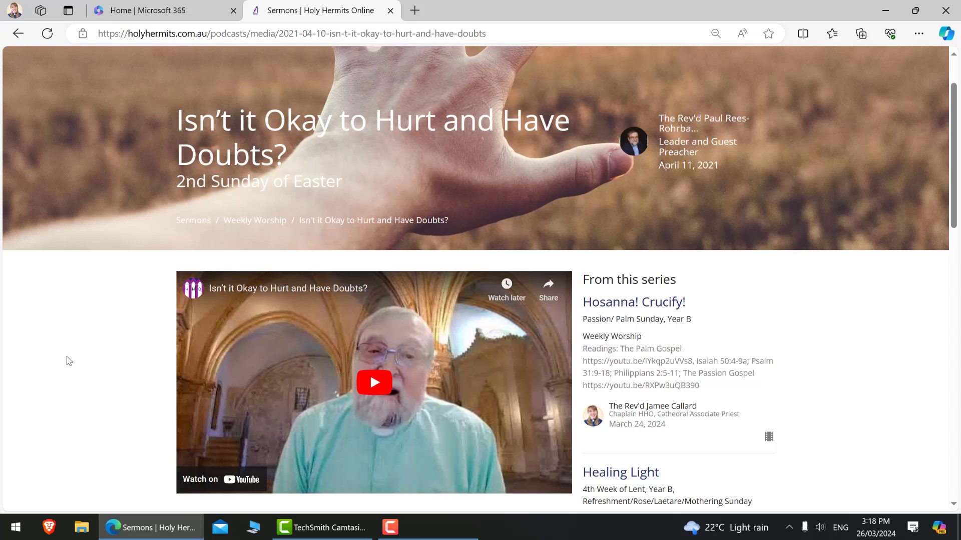
pyautogui.scroll(-3)
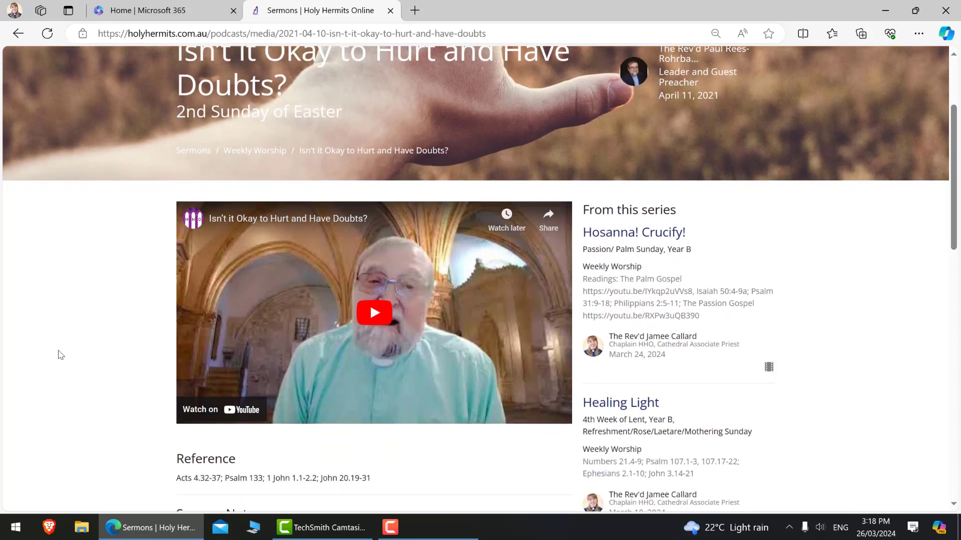
pyautogui.moveTo(374, 313)
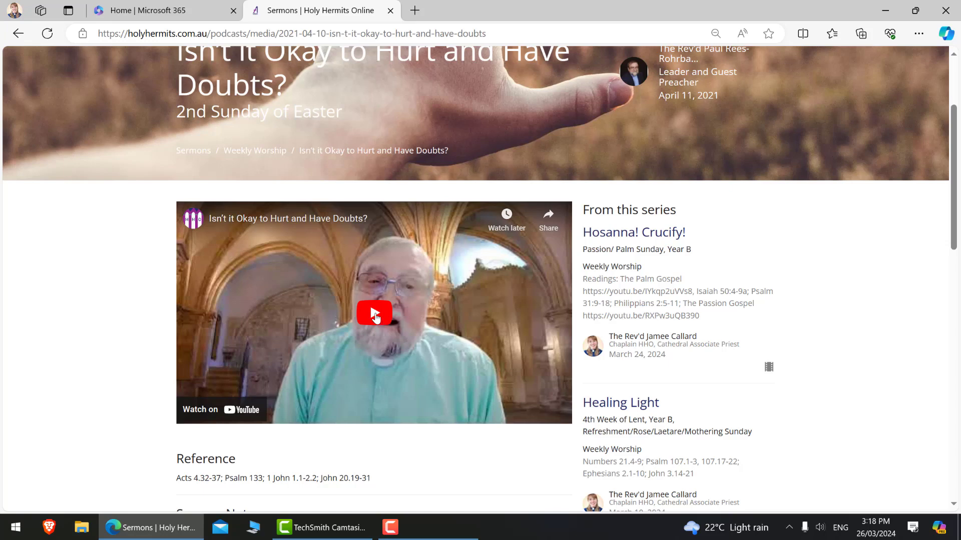
# Start the sermon video, pause it, and switch it to full screen
pyautogui.click(373, 313)
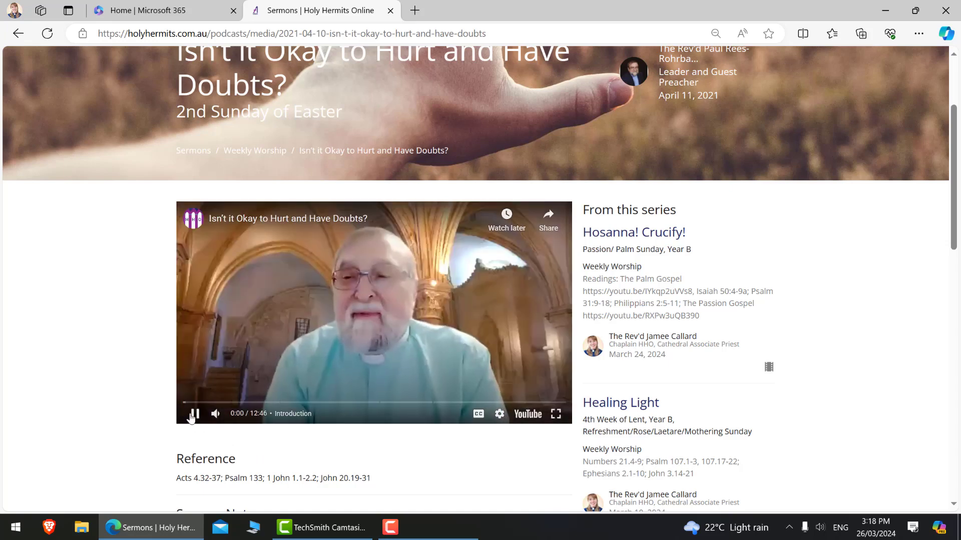
pyautogui.click(192, 414)
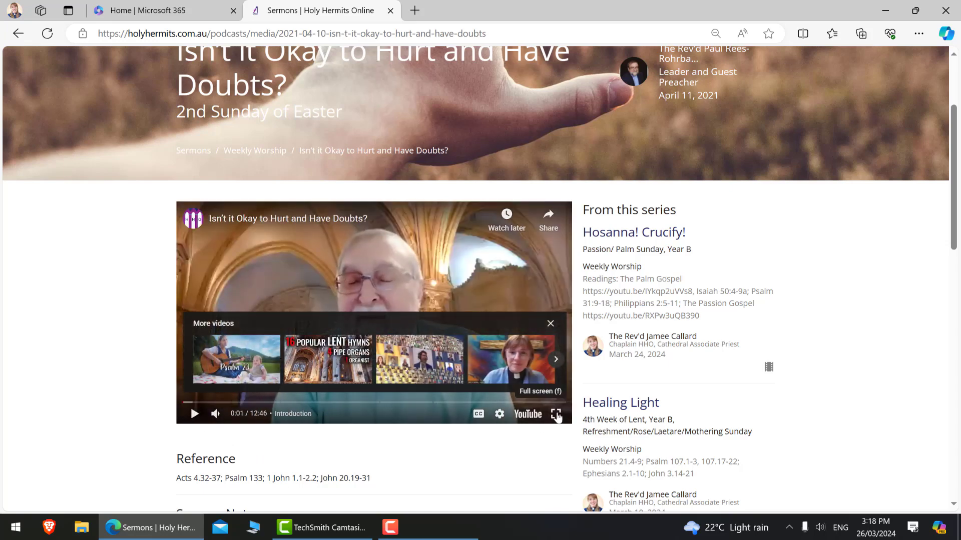
pyautogui.click(556, 414)
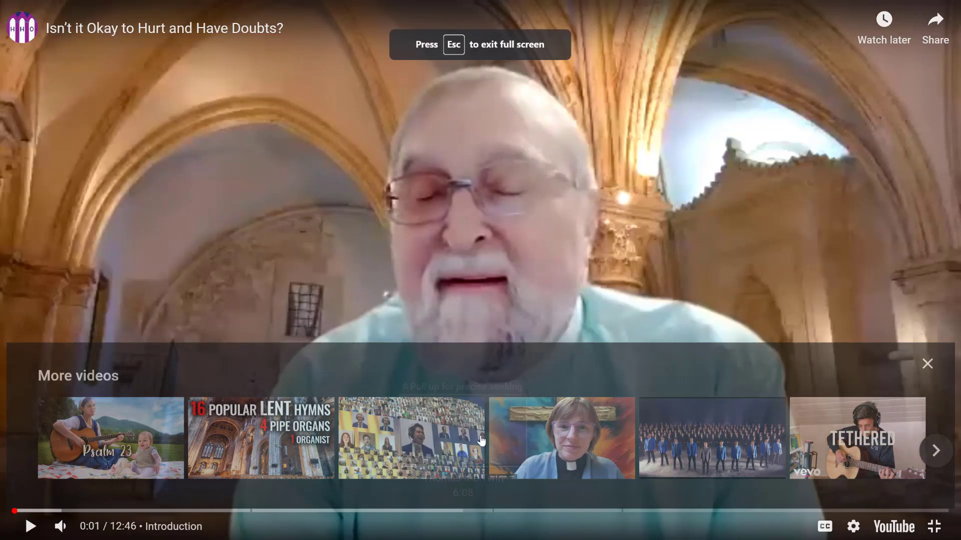
pyautogui.moveTo(611, 198)
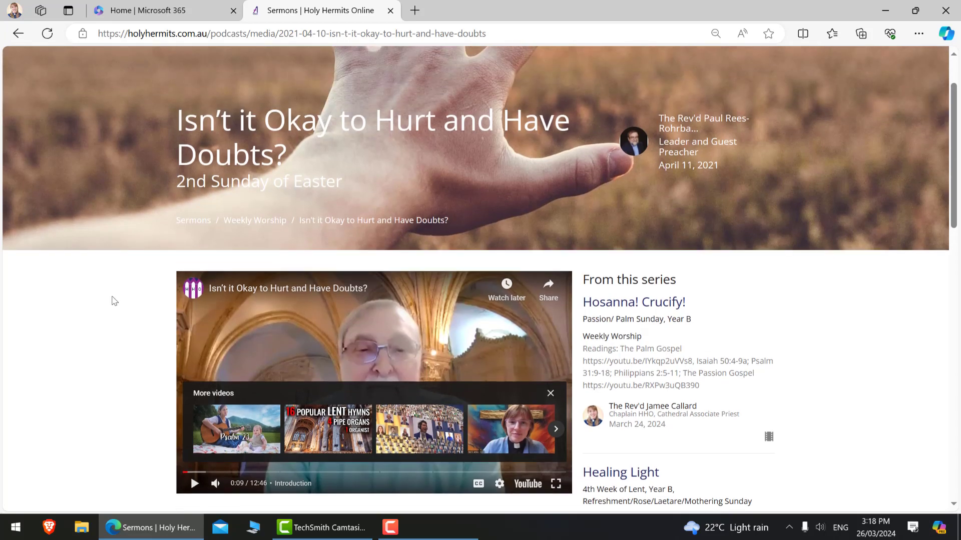
pyautogui.scroll(-3)
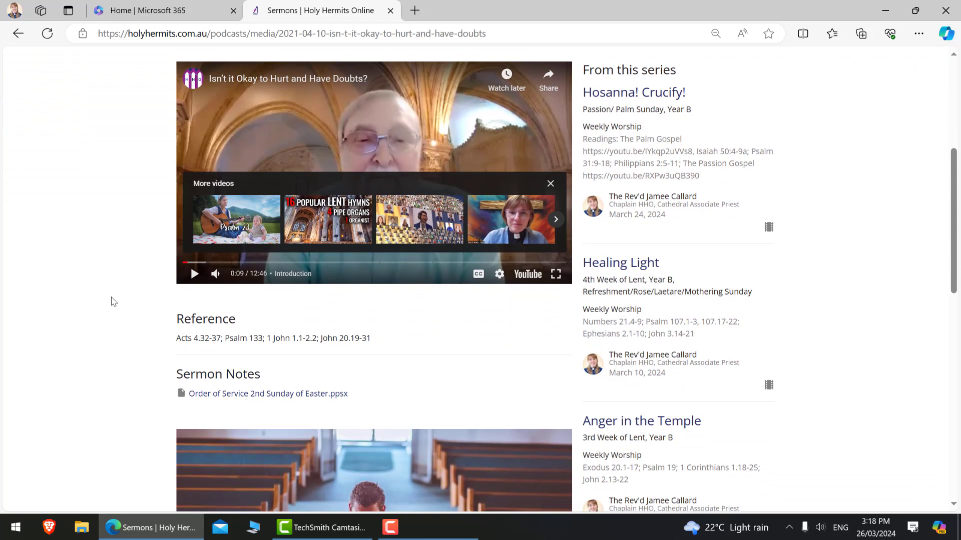
pyautogui.moveTo(99, 299)
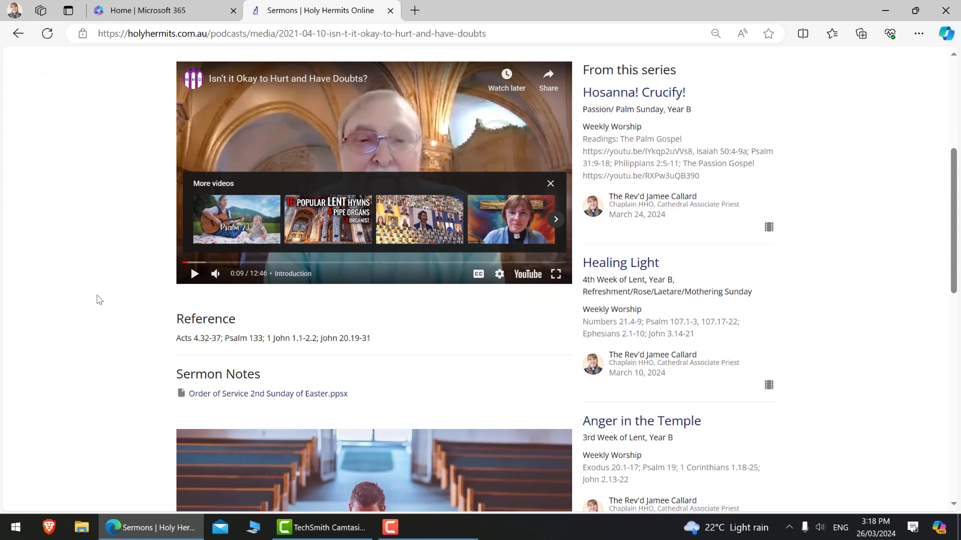
pyautogui.scroll(-3)
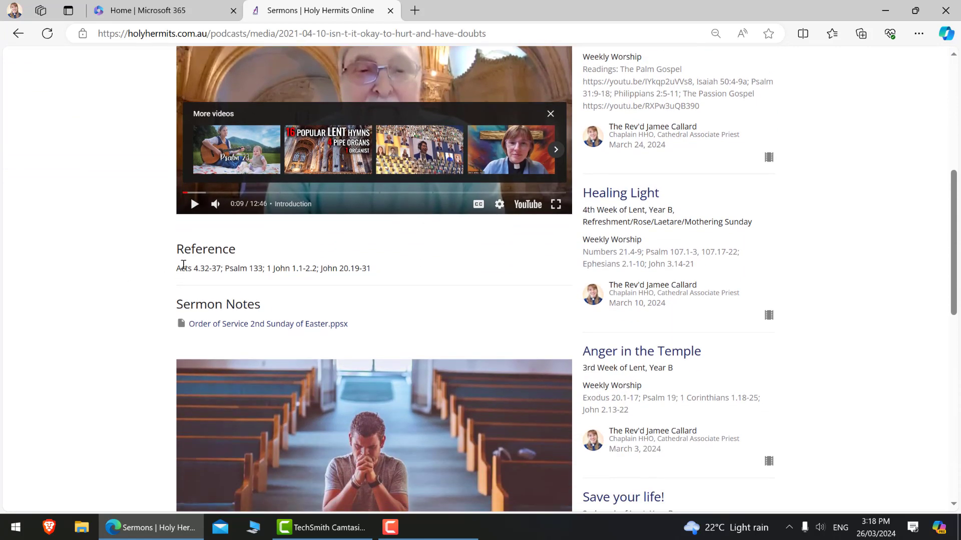
pyautogui.moveTo(178, 250); pyautogui.dragTo(361, 268)
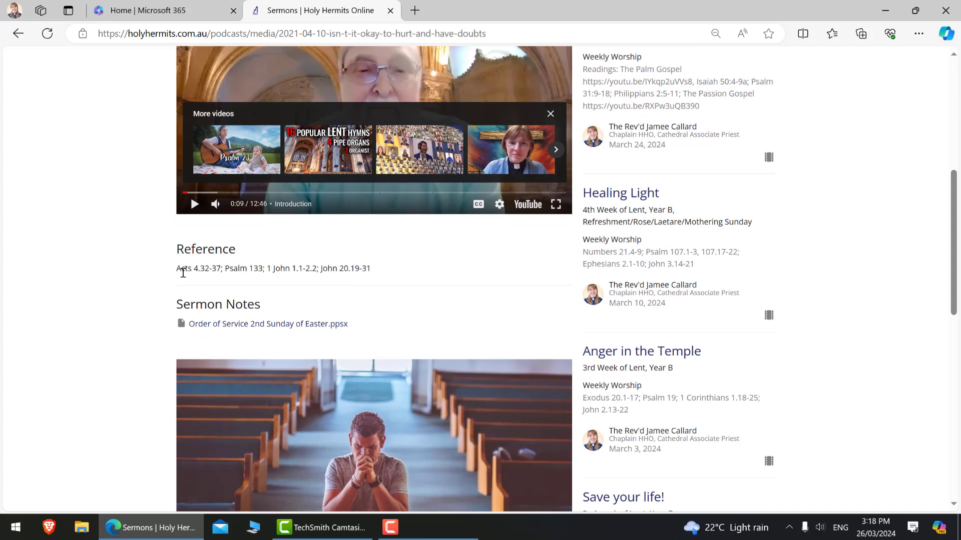
pyautogui.moveTo(315, 265)
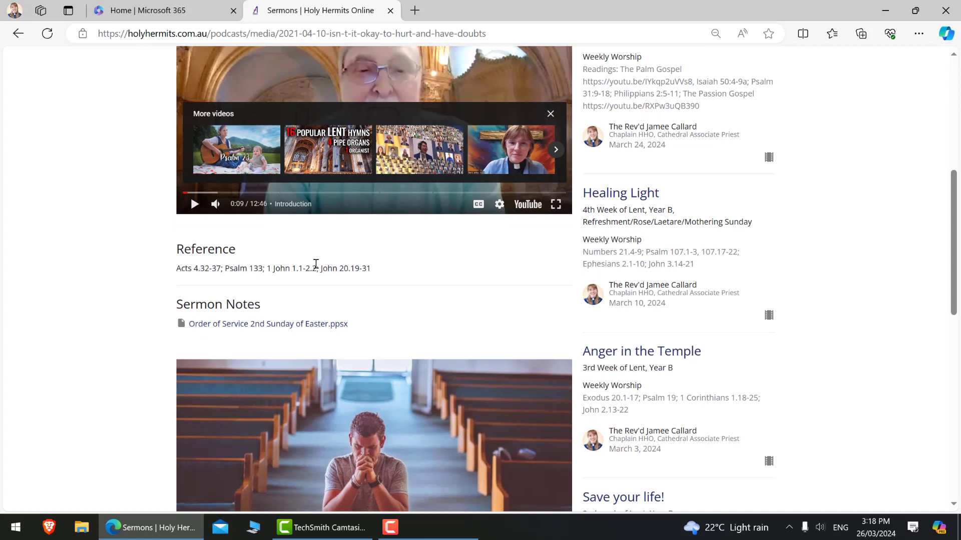
pyautogui.moveTo(382, 270)
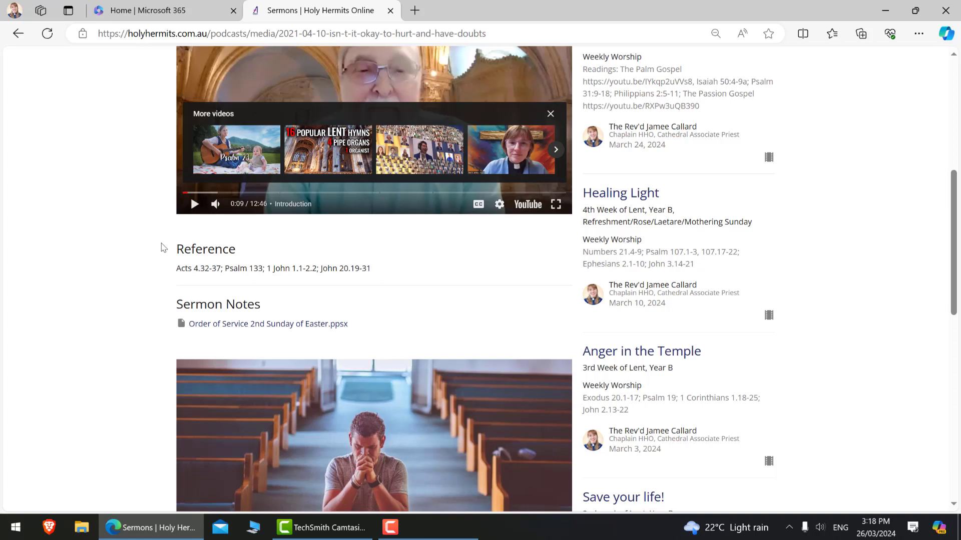
pyautogui.moveTo(156, 260)
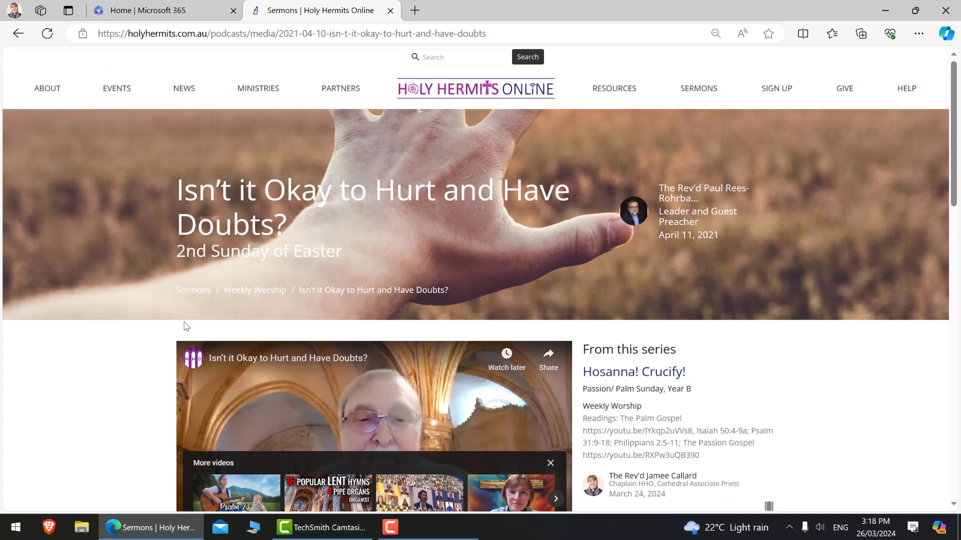
pyautogui.moveTo(113, 382)
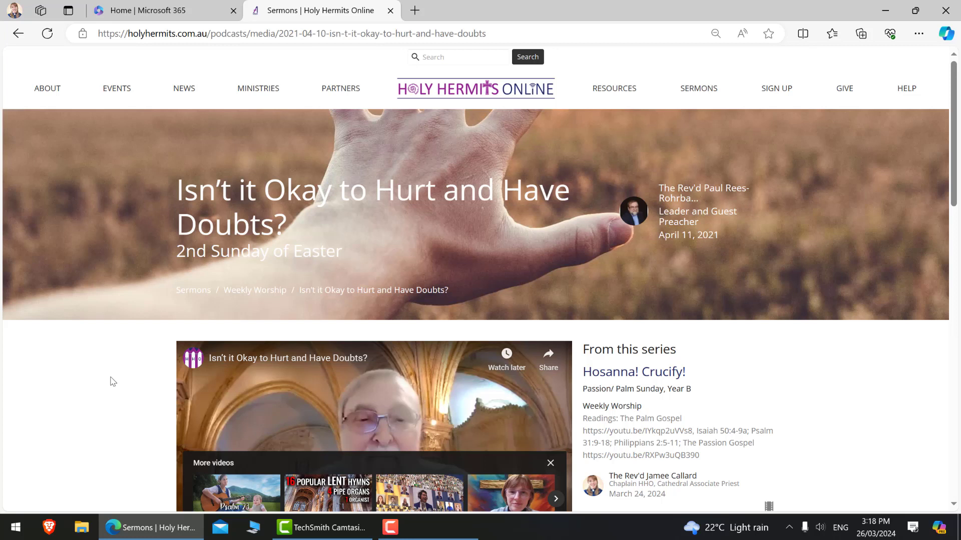
pyautogui.moveTo(90, 362)
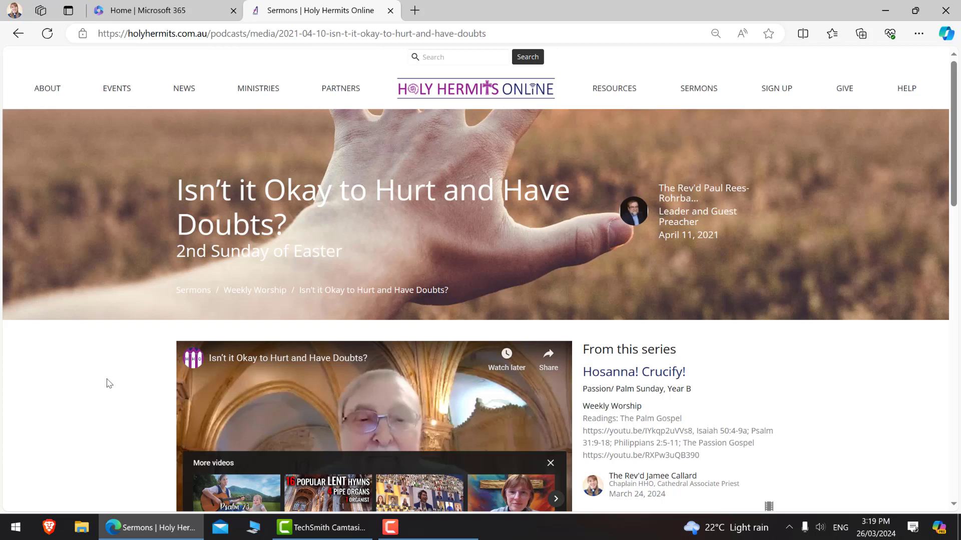
pyautogui.moveTo(108, 395)
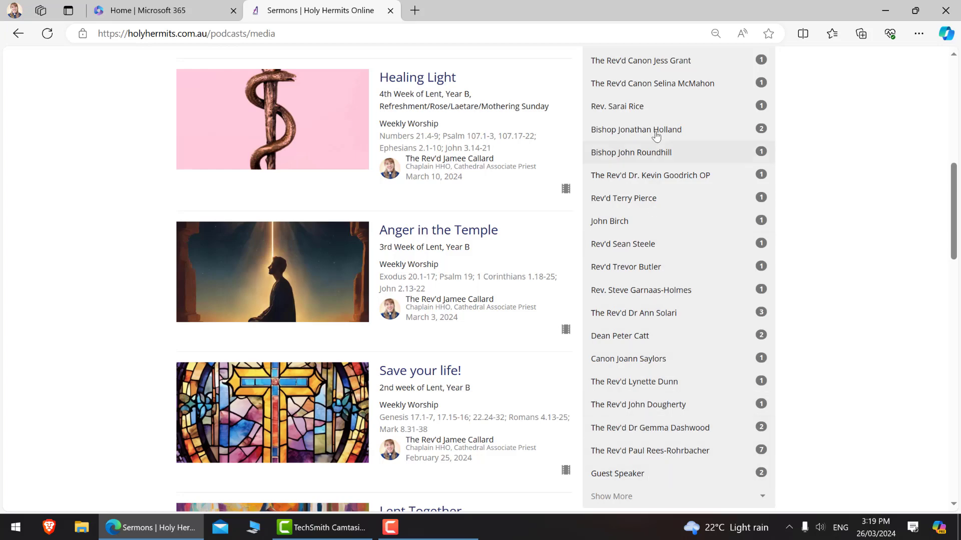
# Choose Flashback Sermons in the Filters list to show that series page
pyautogui.scroll(-3)
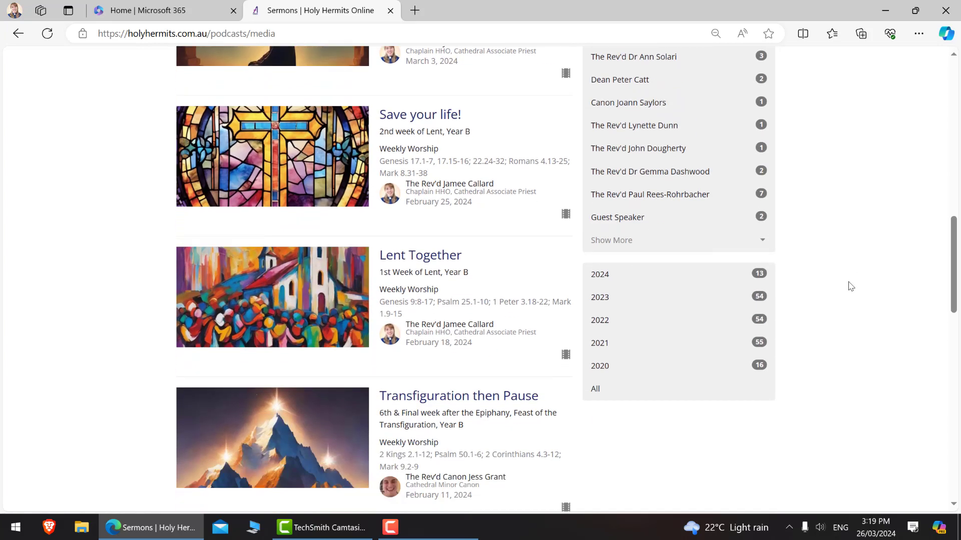
pyautogui.scroll(-3)
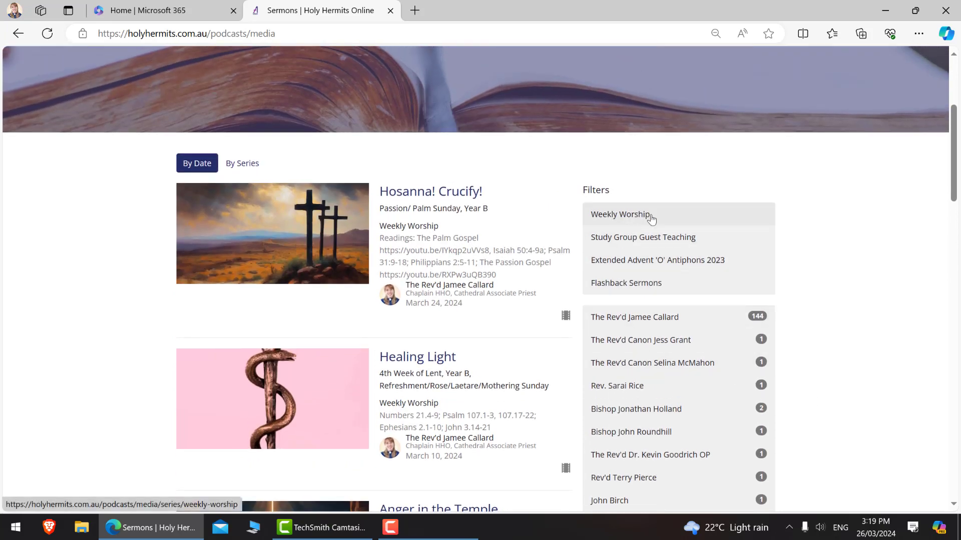
pyautogui.moveTo(625, 283)
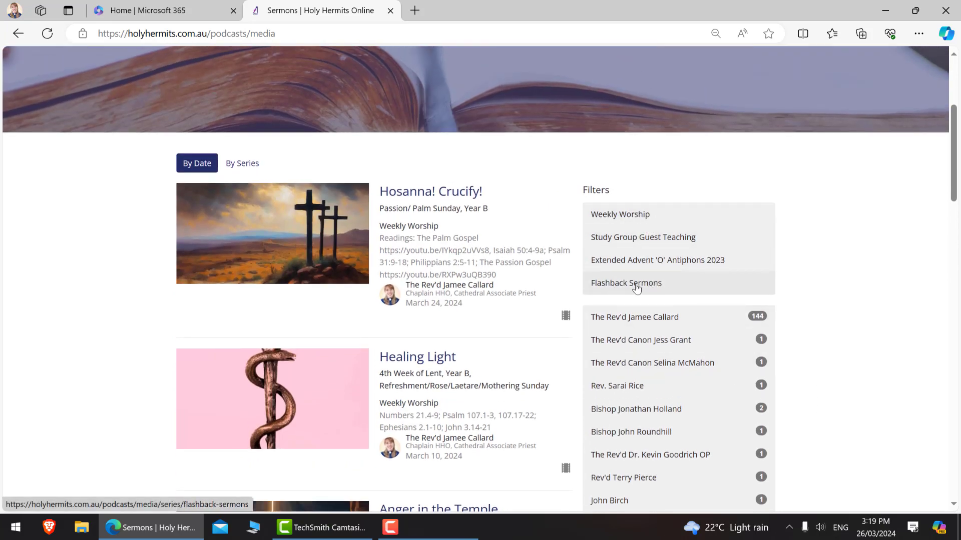
pyautogui.click(626, 282)
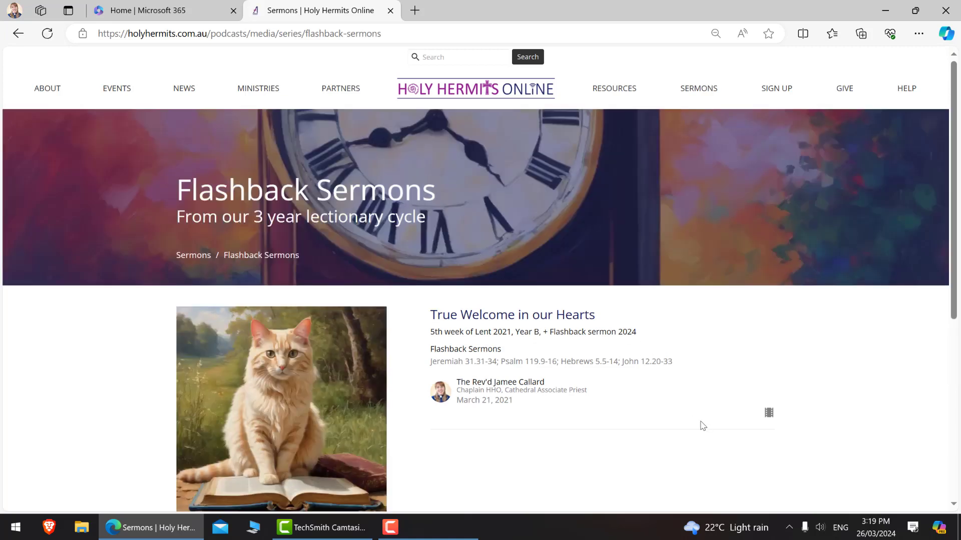
pyautogui.moveTo(65, 428)
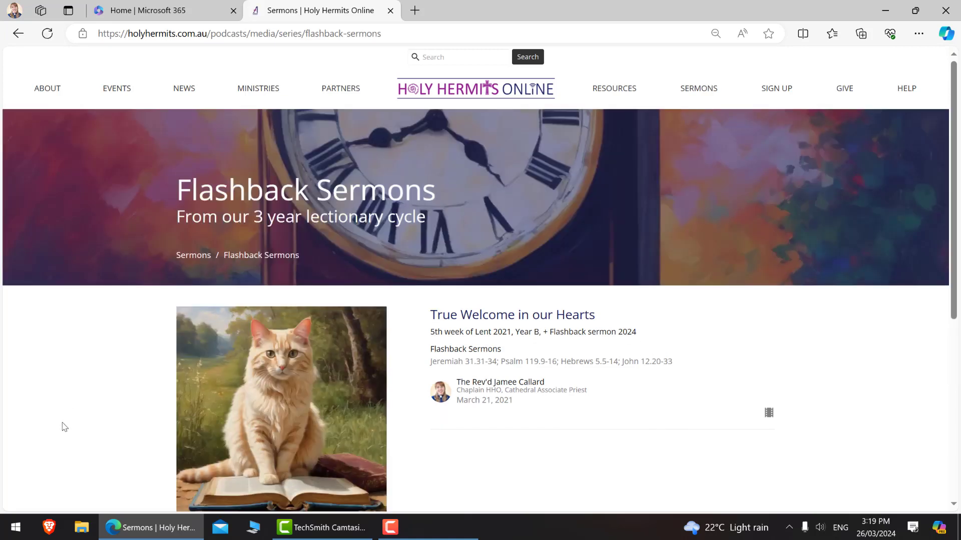
pyautogui.moveTo(84, 399)
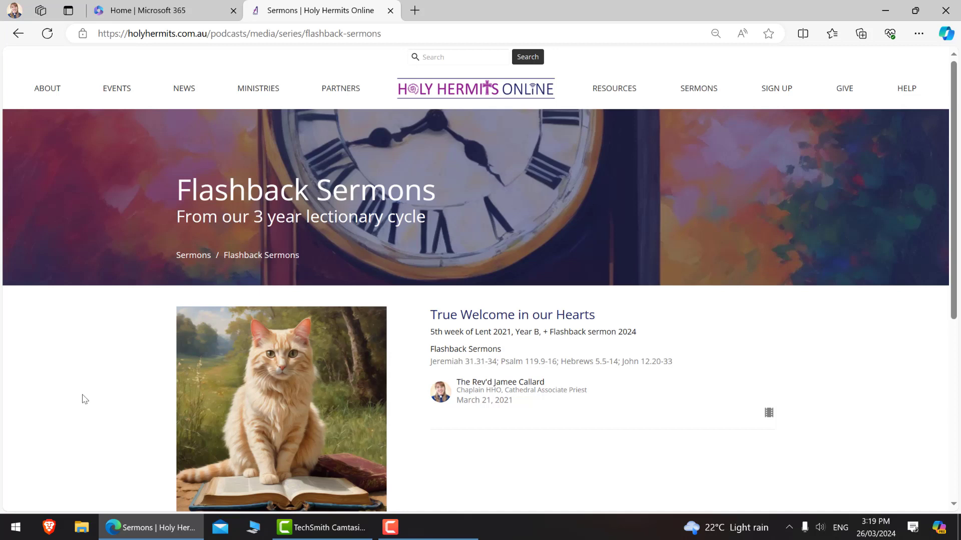
pyautogui.moveTo(474, 339)
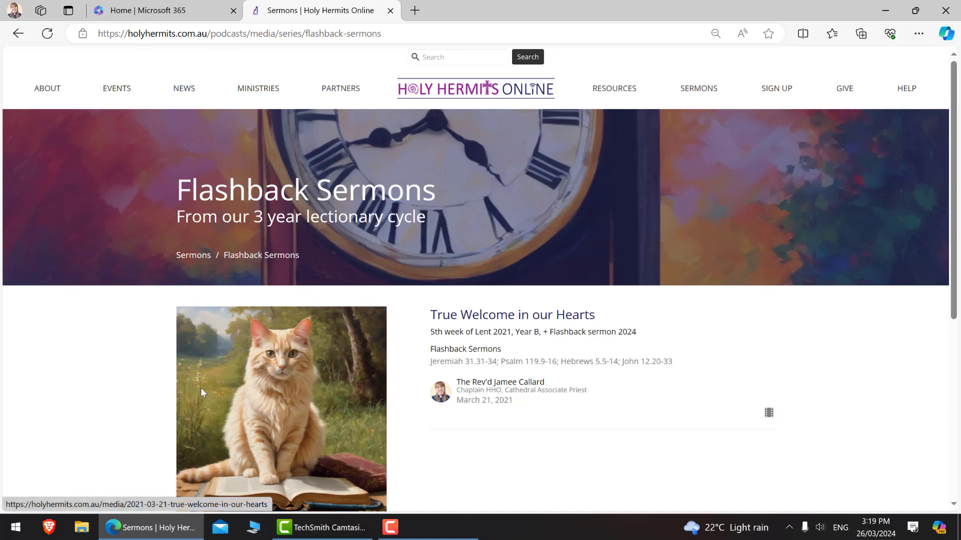
pyautogui.moveTo(392, 109)
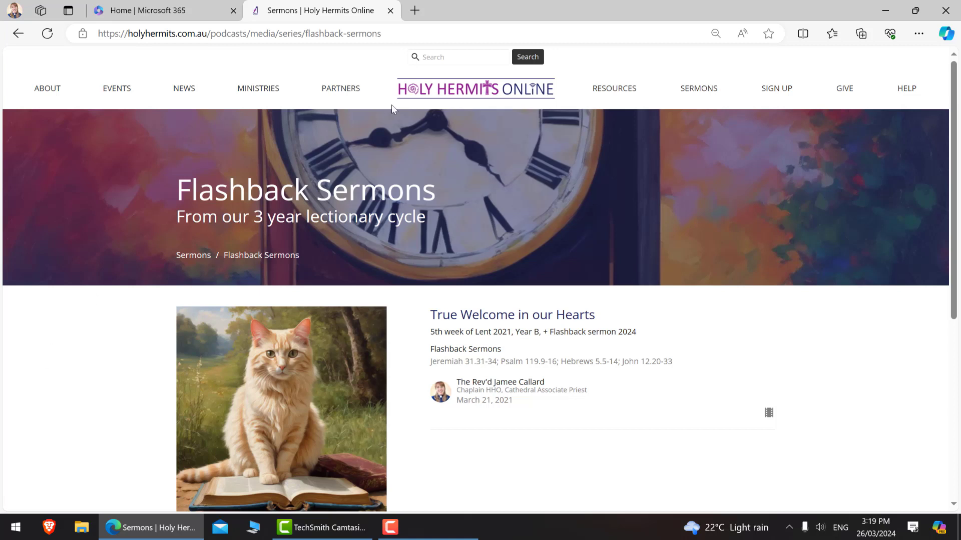